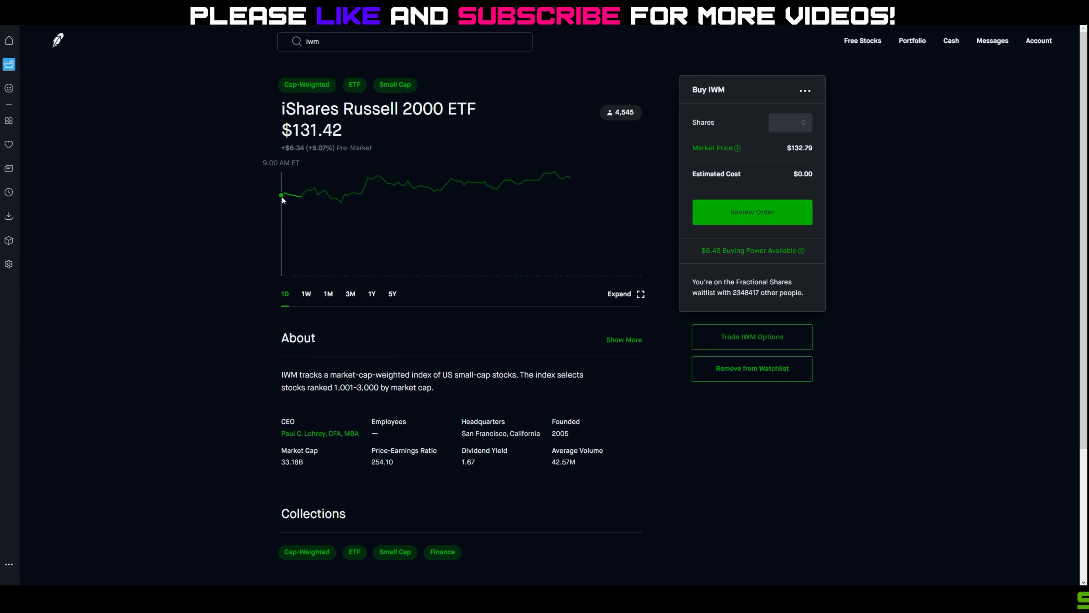
mouse_move(290, 195)
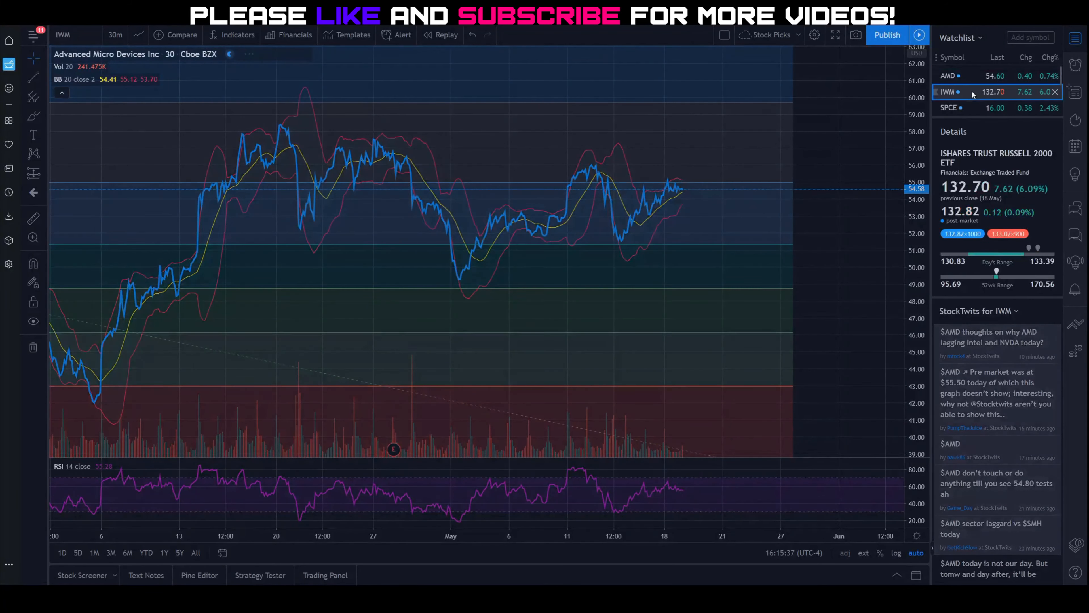
click(948, 90)
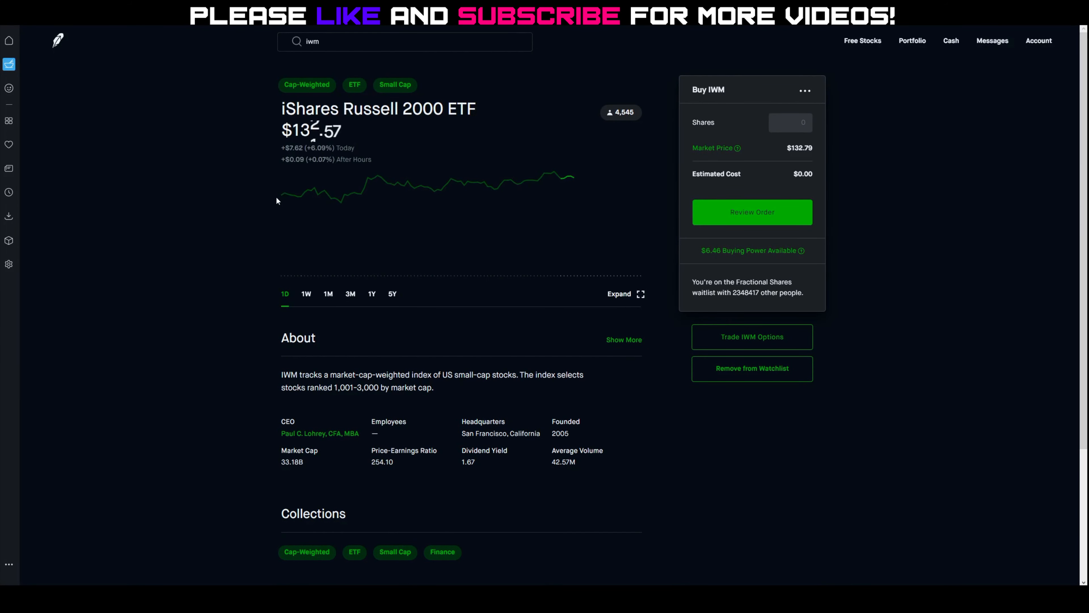
mouse_move(318, 193)
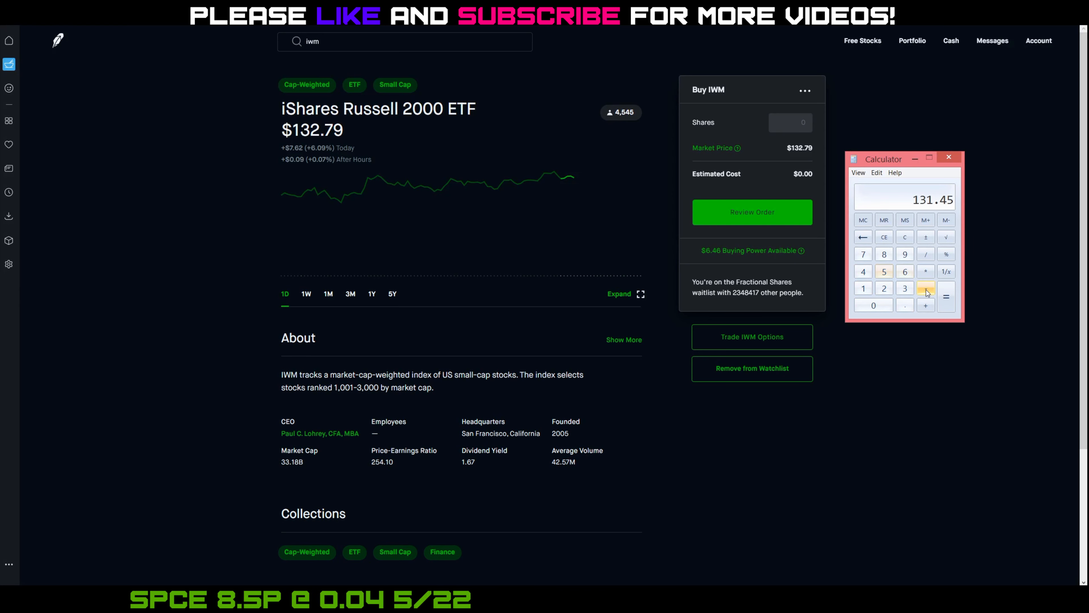
- Work out 549 ÷ 12700 on the calculator, giving about 4.32
click(947, 296)
text(445)
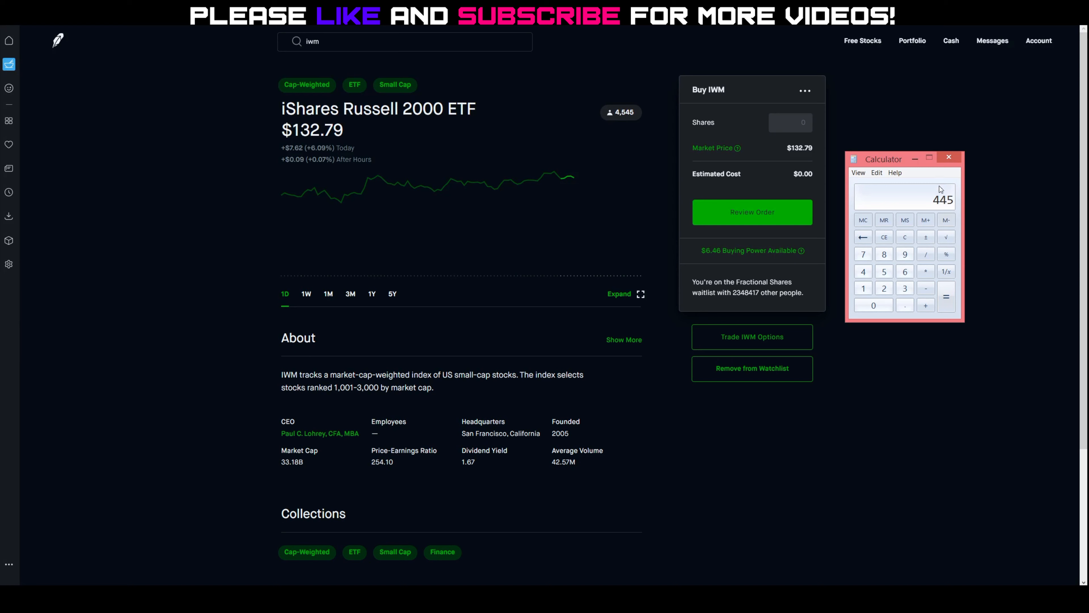
click(947, 158)
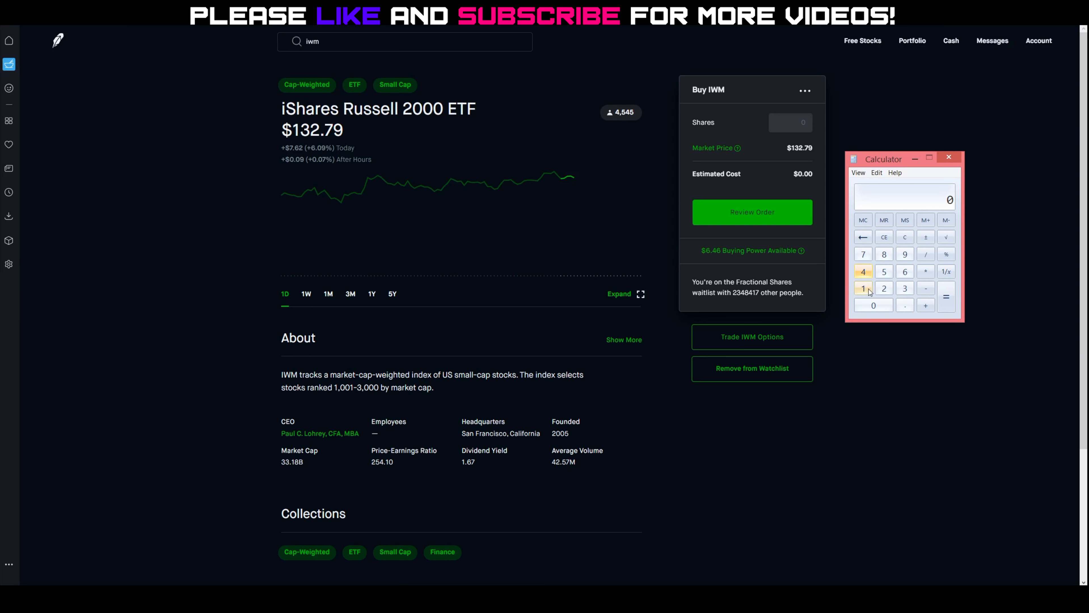
click(885, 271)
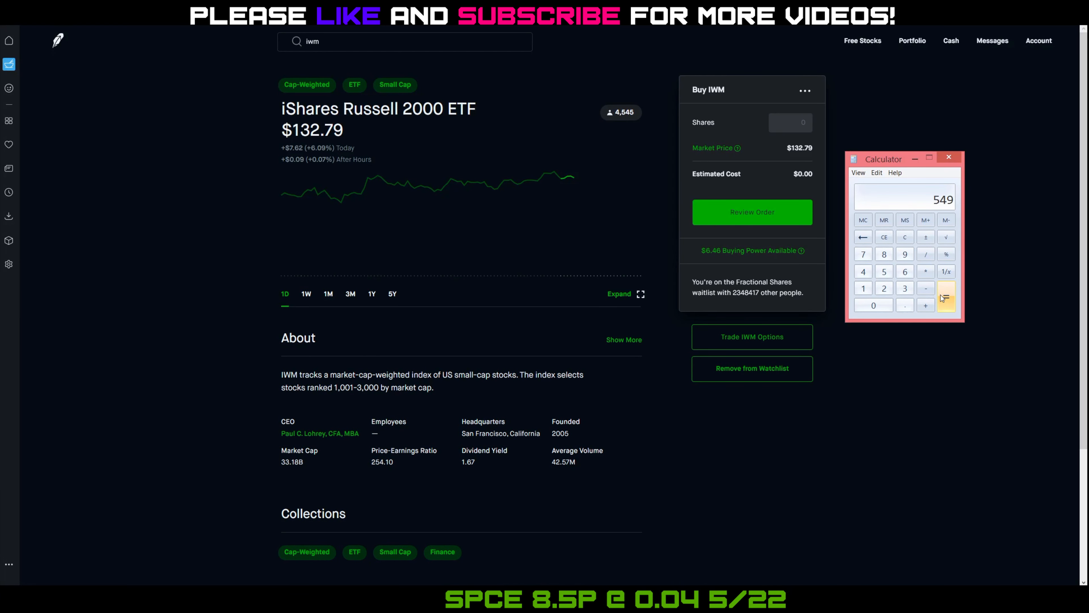
click(925, 253)
text(12700)
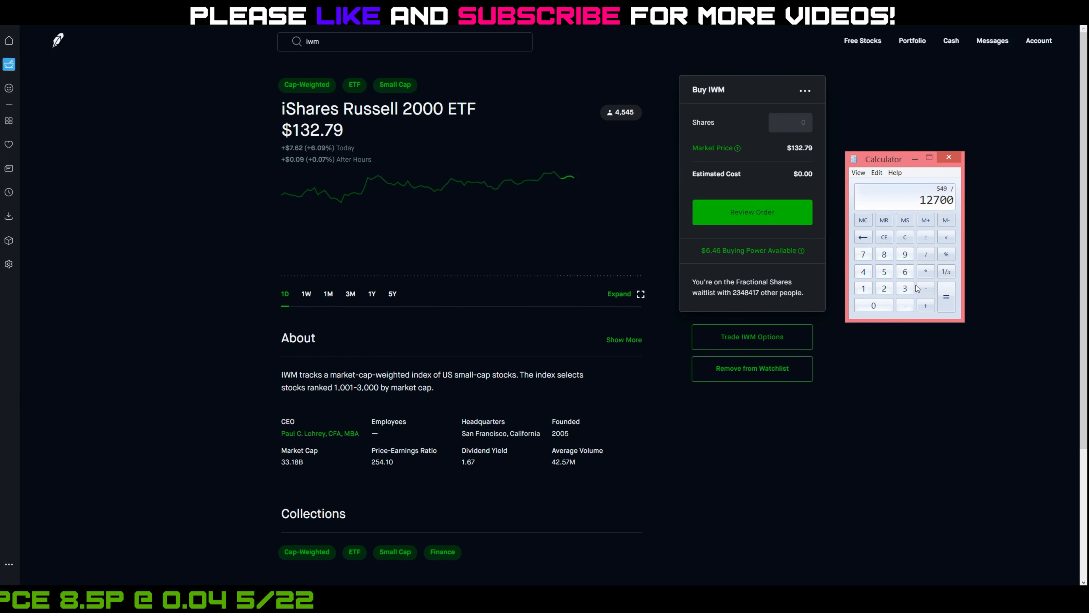
click(946, 297)
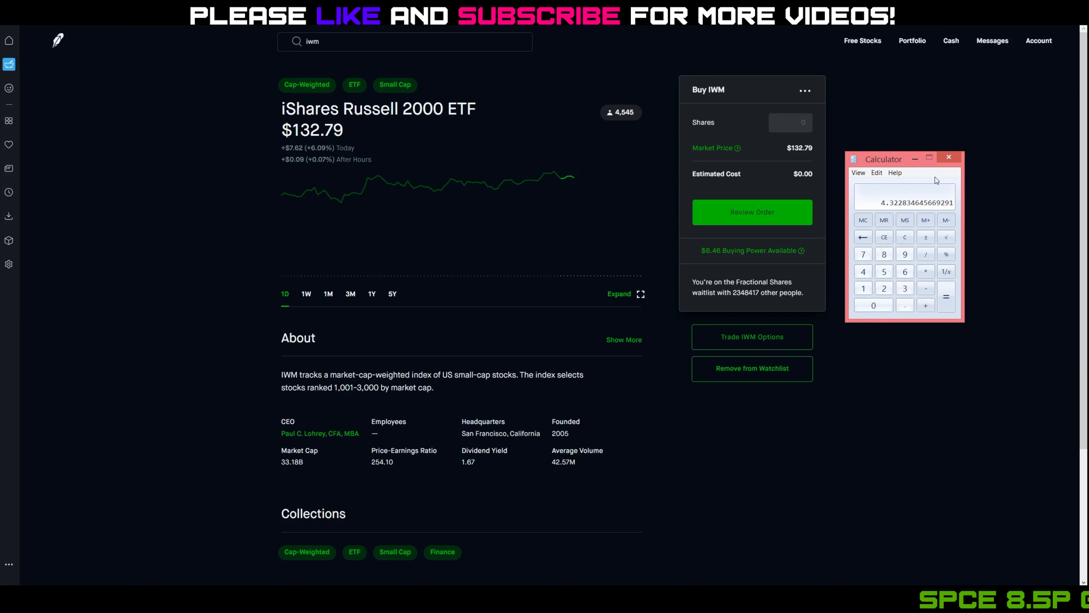
- Dismiss the calculator and search 'amd' to reach the AMD stock page at $54.63
click(947, 157)
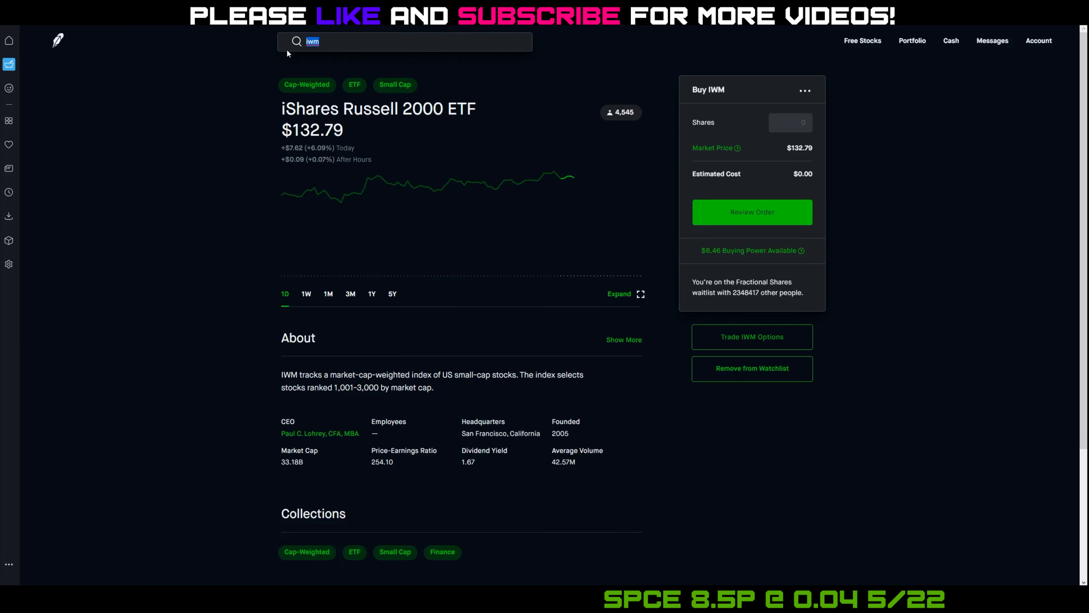
text(amd)
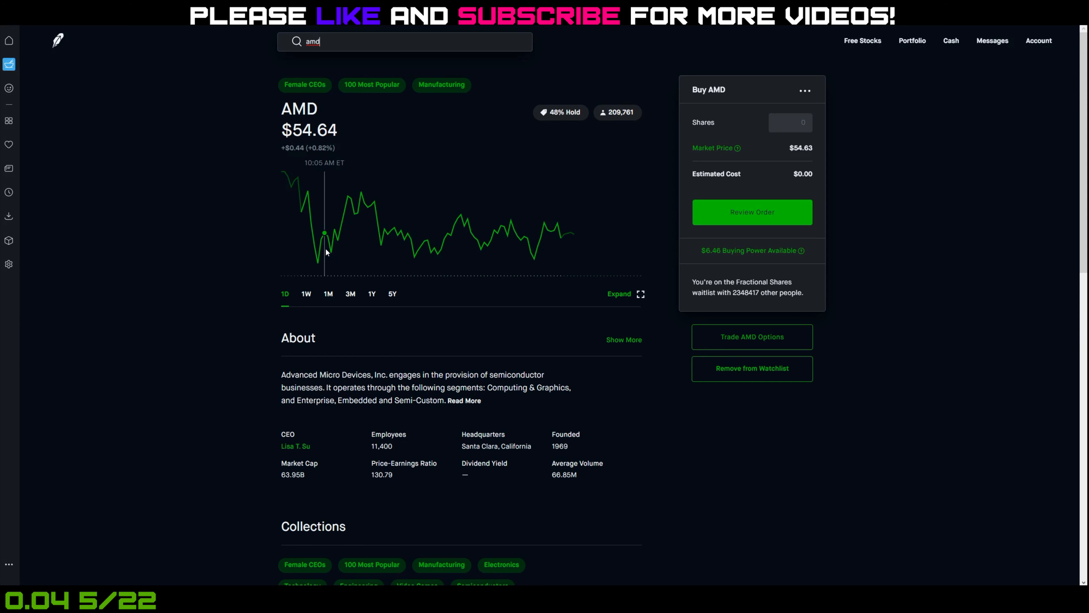
mouse_move(471, 235)
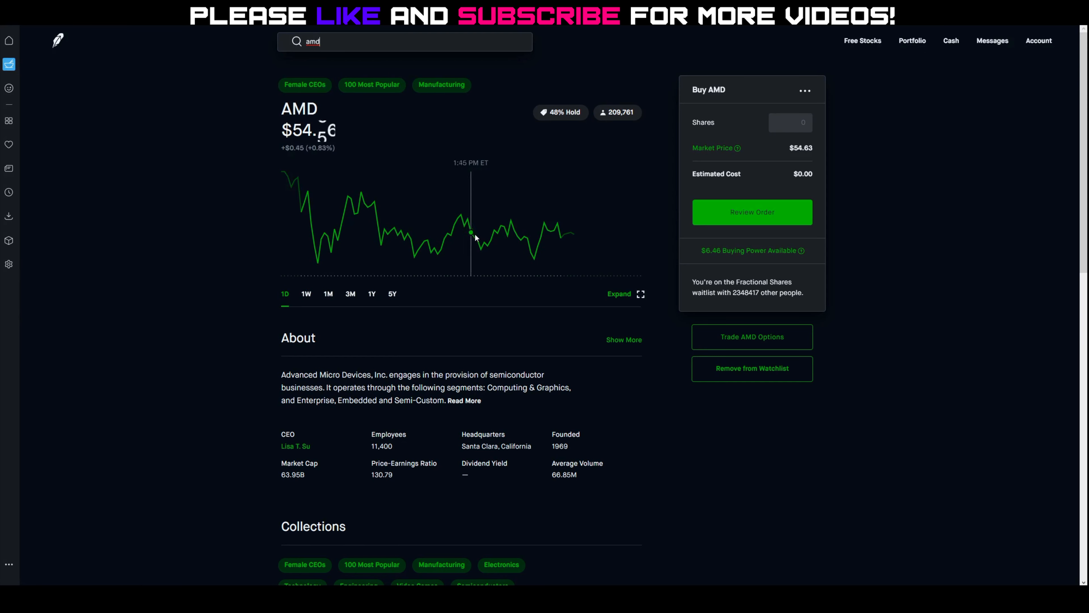
mouse_move(320, 251)
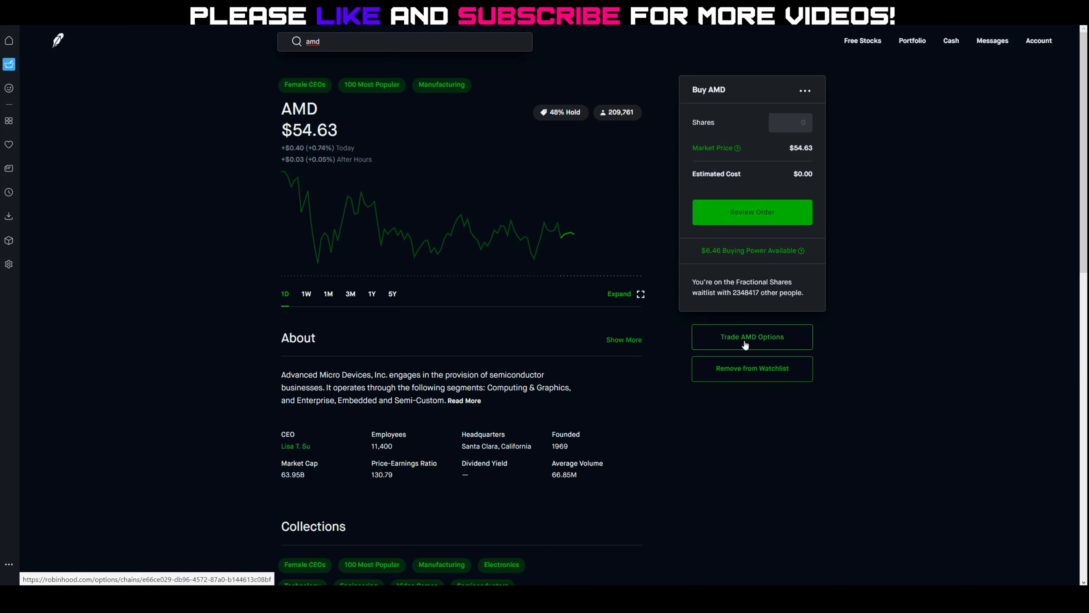
- Browse the AMD May 22 sell-put chain around the $53 strike at $0.66
click(752, 337)
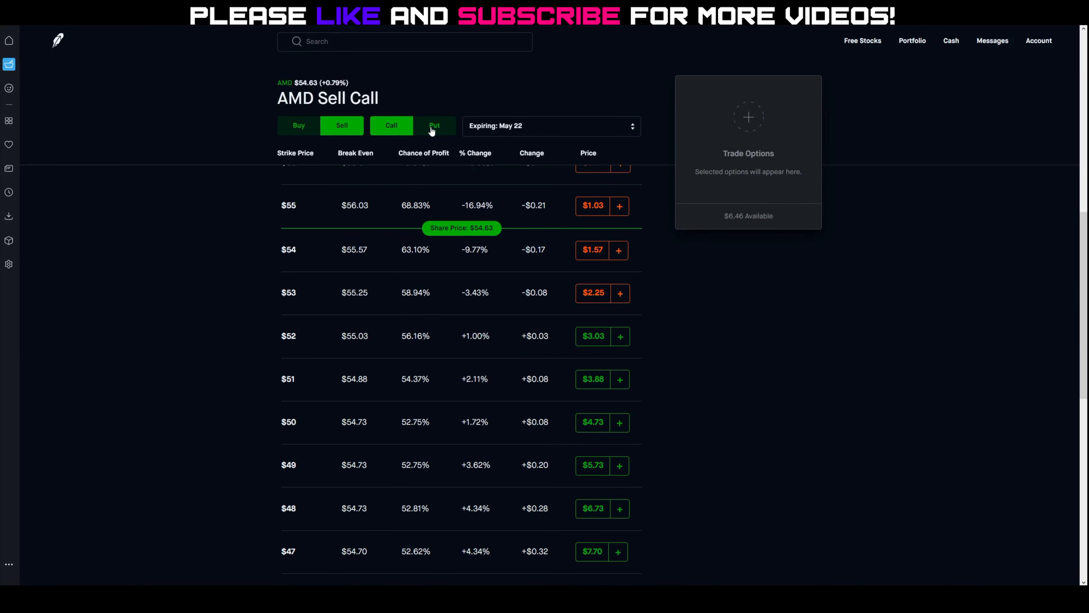
click(433, 126)
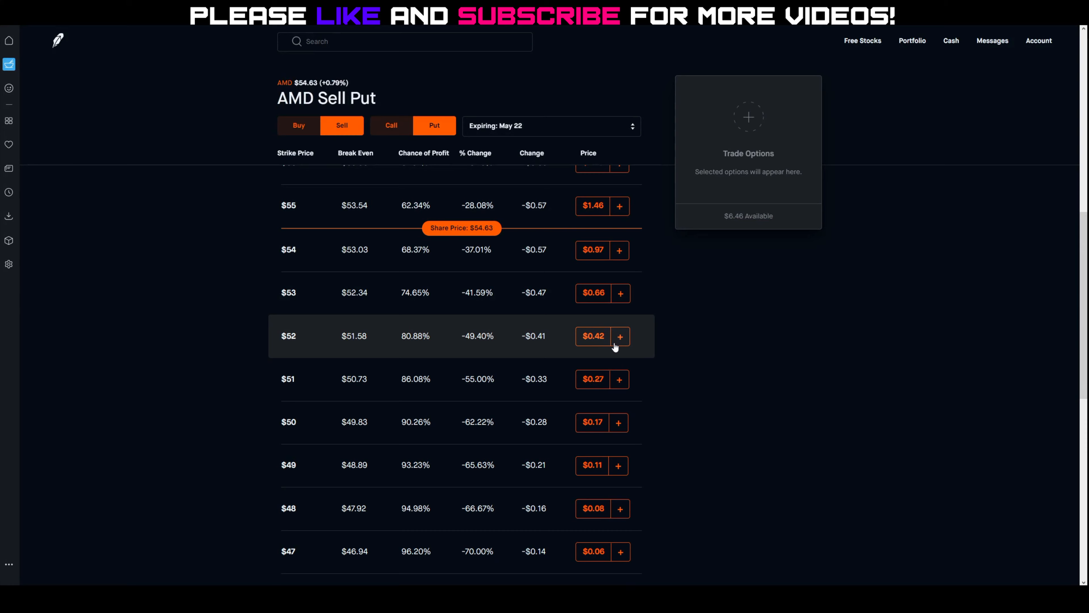
scroll(down, 3)
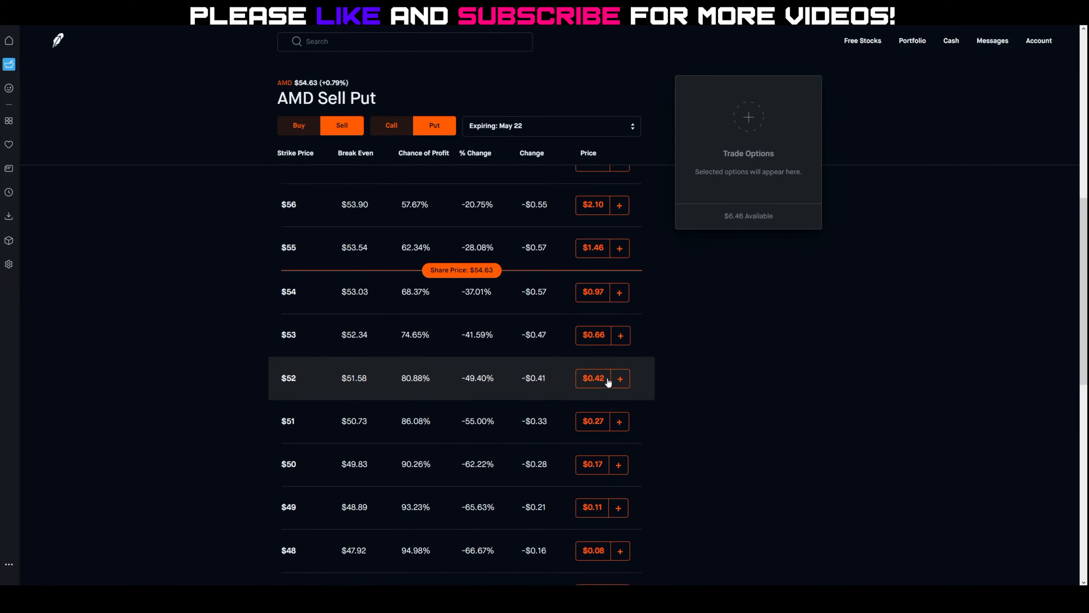
scroll(up, 3)
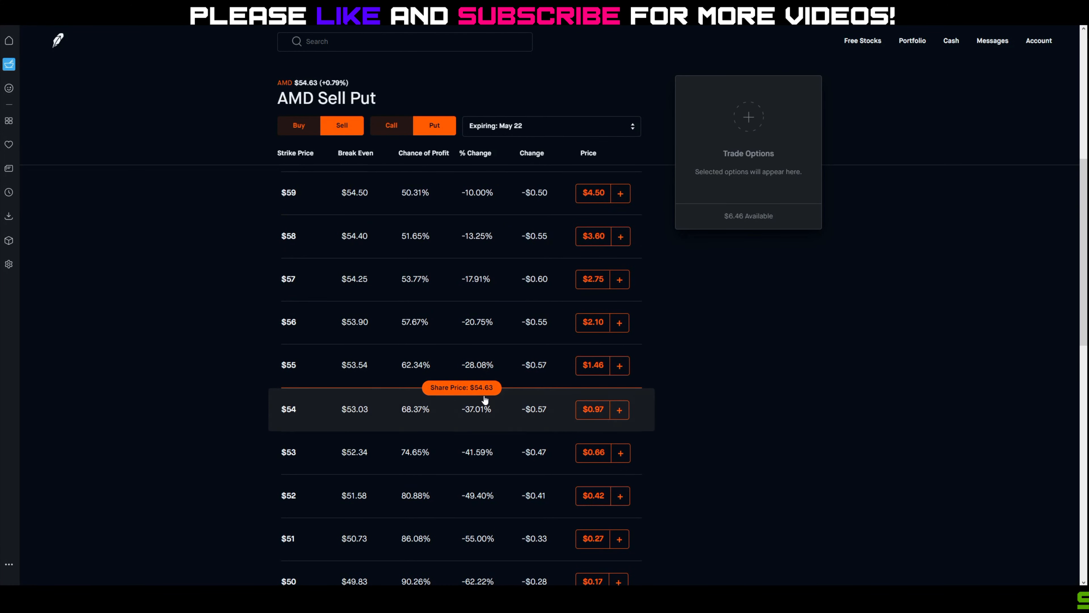
scroll(down, 3)
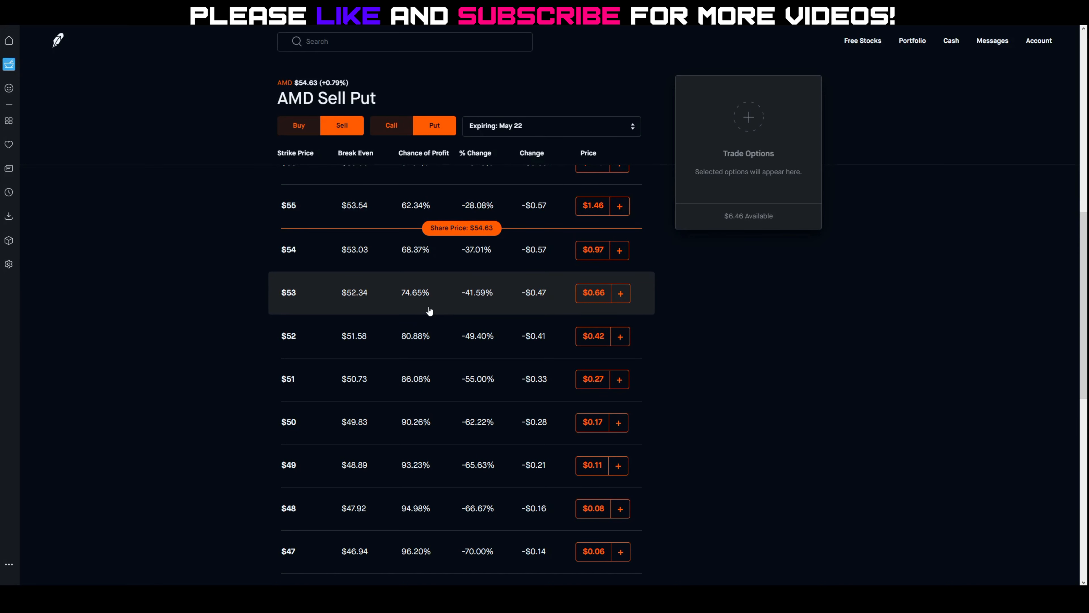
- Browse the SPCE May 22 sell-put chain, strikes $17 to $12.5 near the $16 share price
text(s)
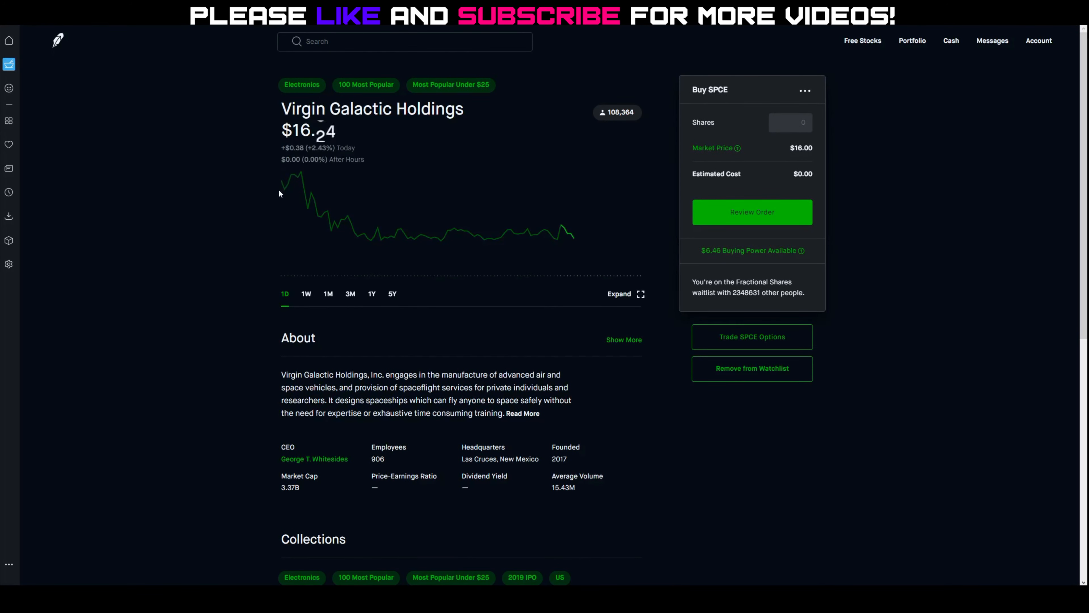
mouse_move(439, 235)
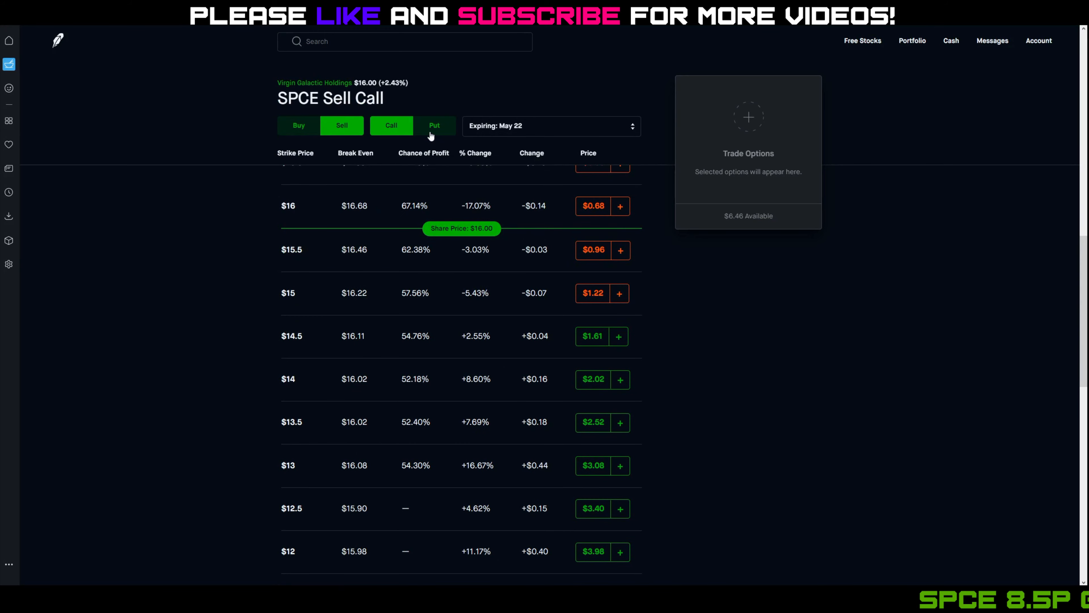
click(434, 126)
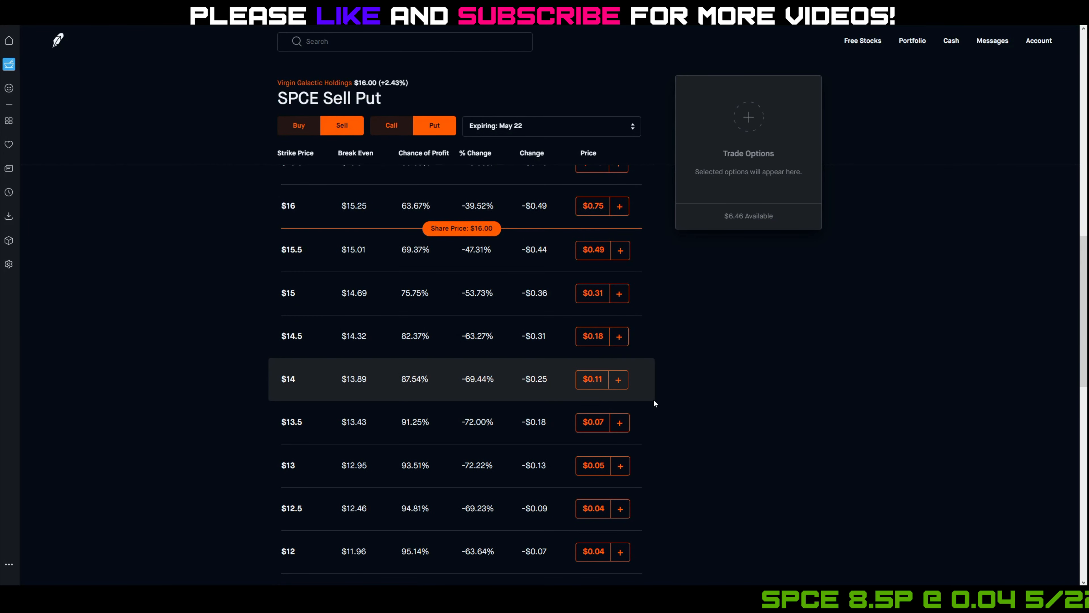
scroll(up, 3)
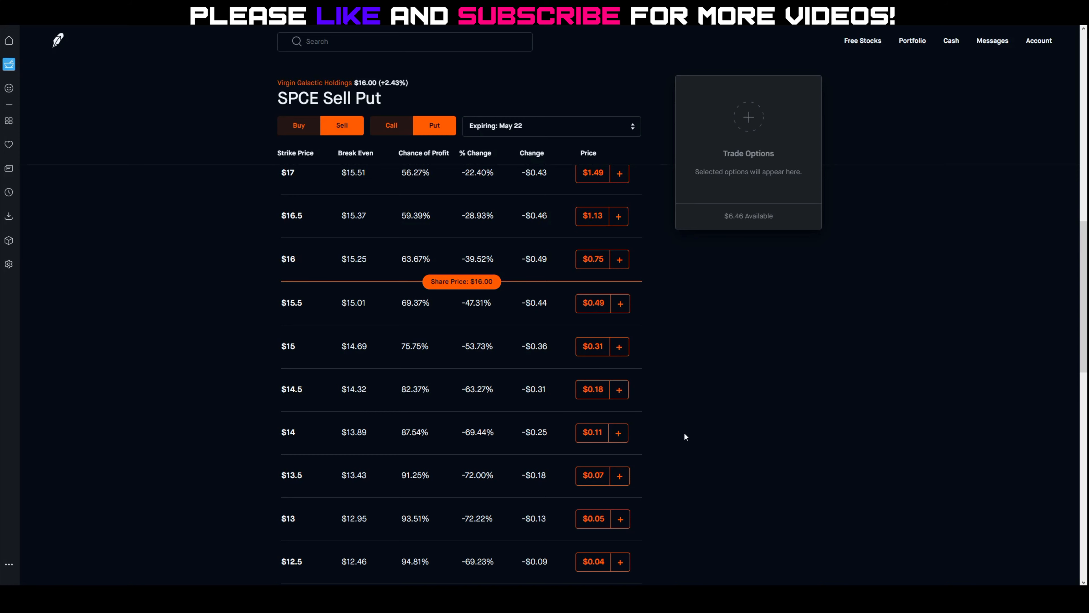
mouse_move(366, 125)
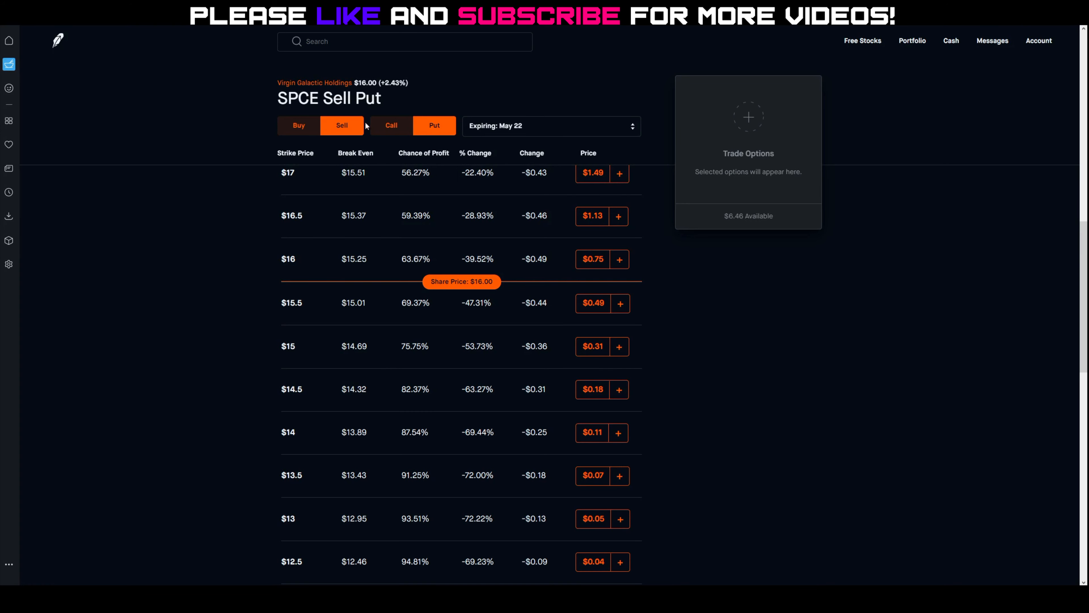
mouse_move(334, 89)
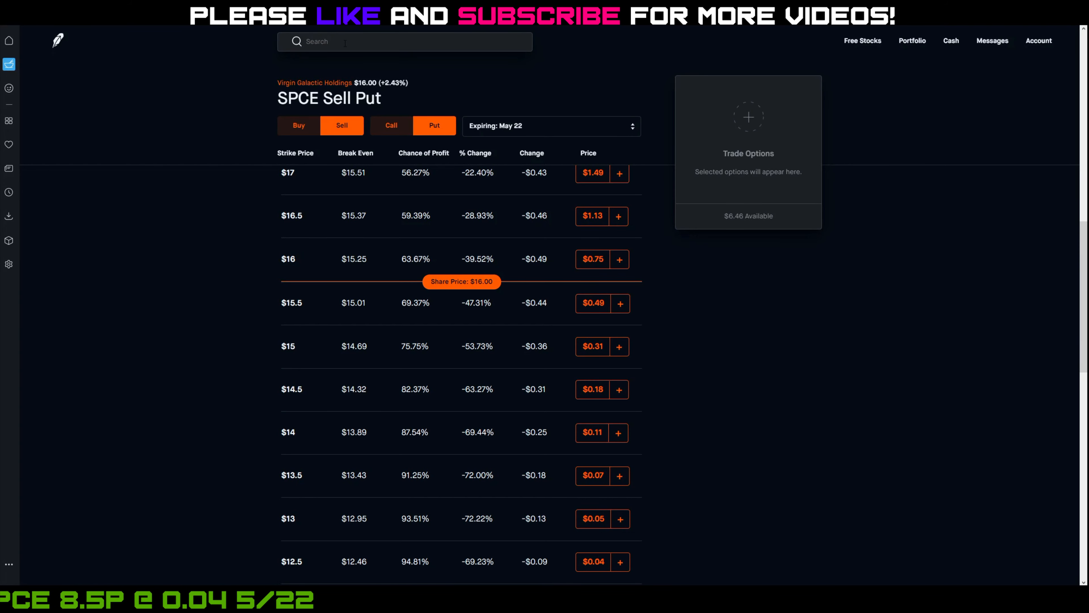
- Return to the AMD May 22 sell-put chain via the 'amd' search
text(amd)
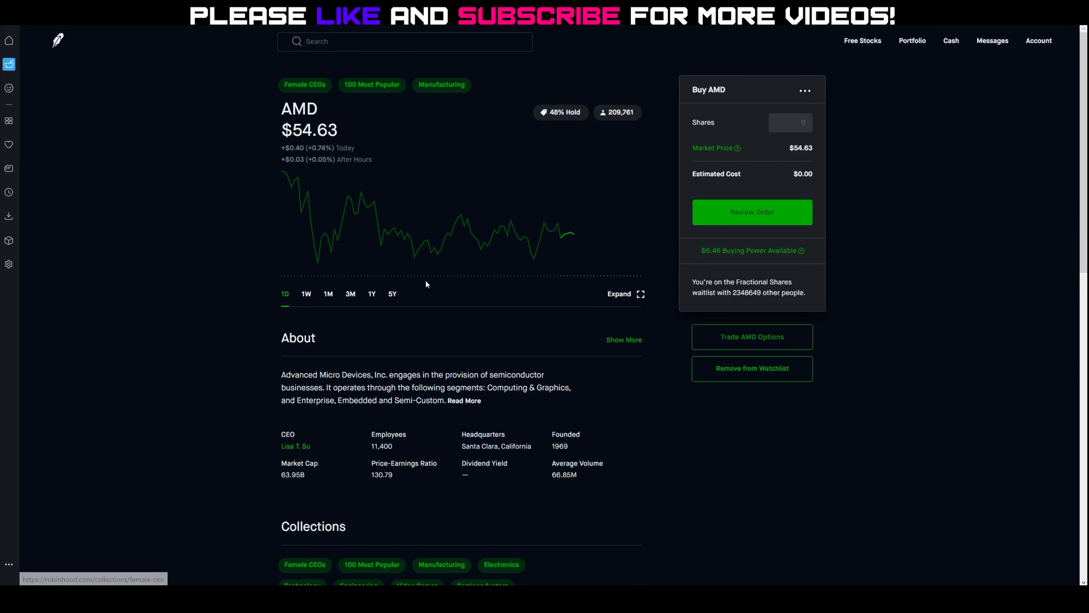
click(751, 337)
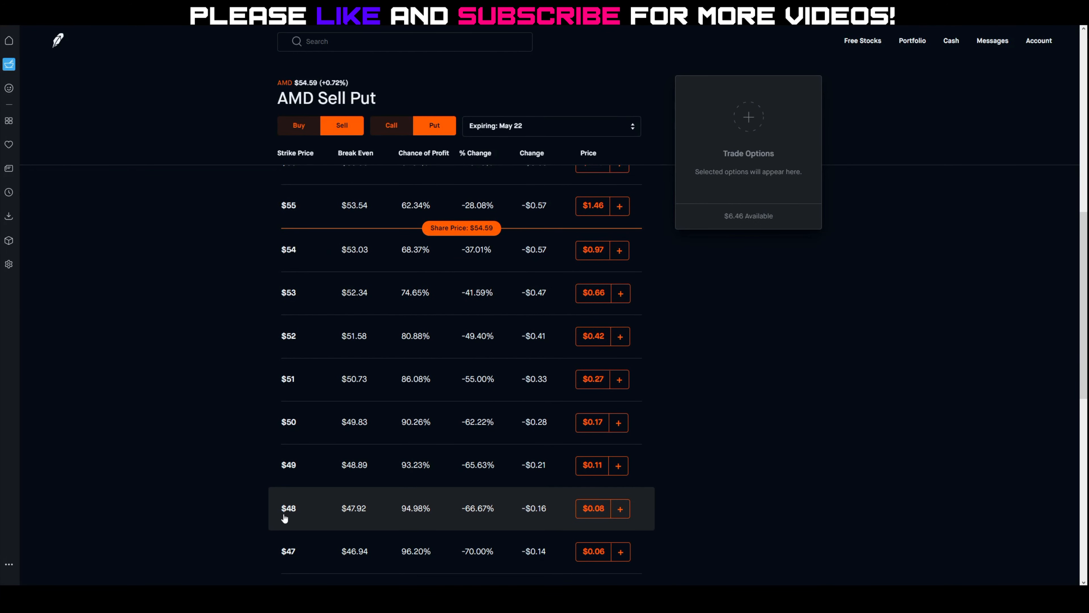
mouse_move(292, 473)
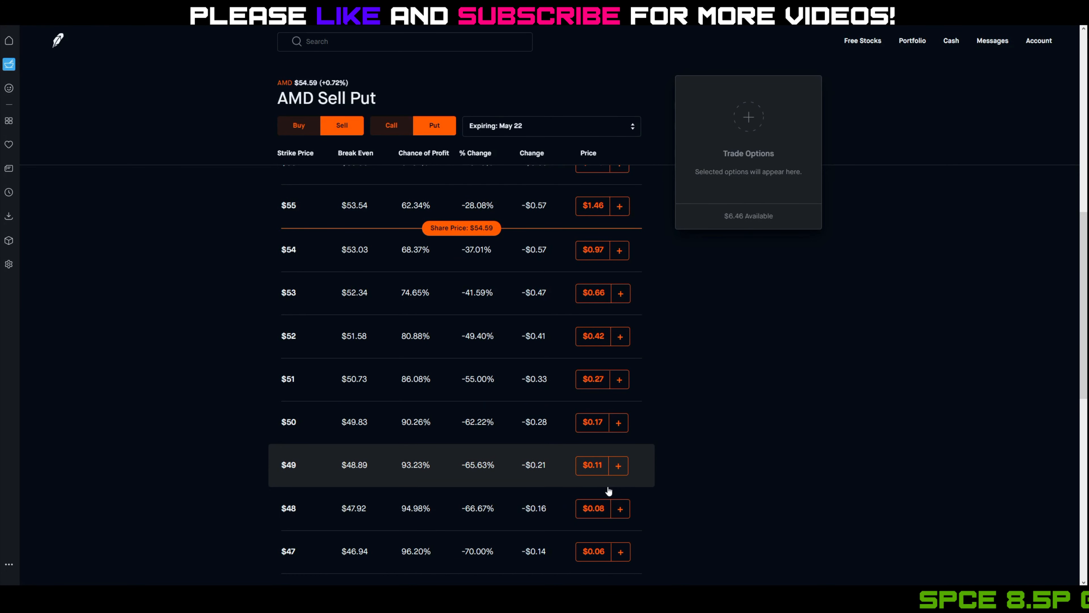
mouse_move(318, 476)
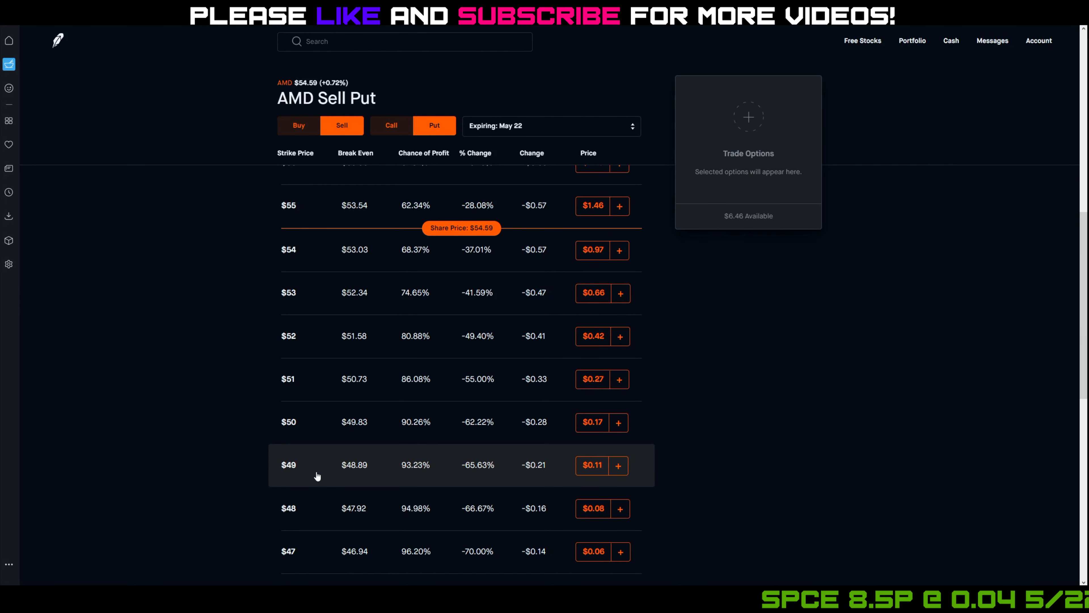
mouse_move(288, 520)
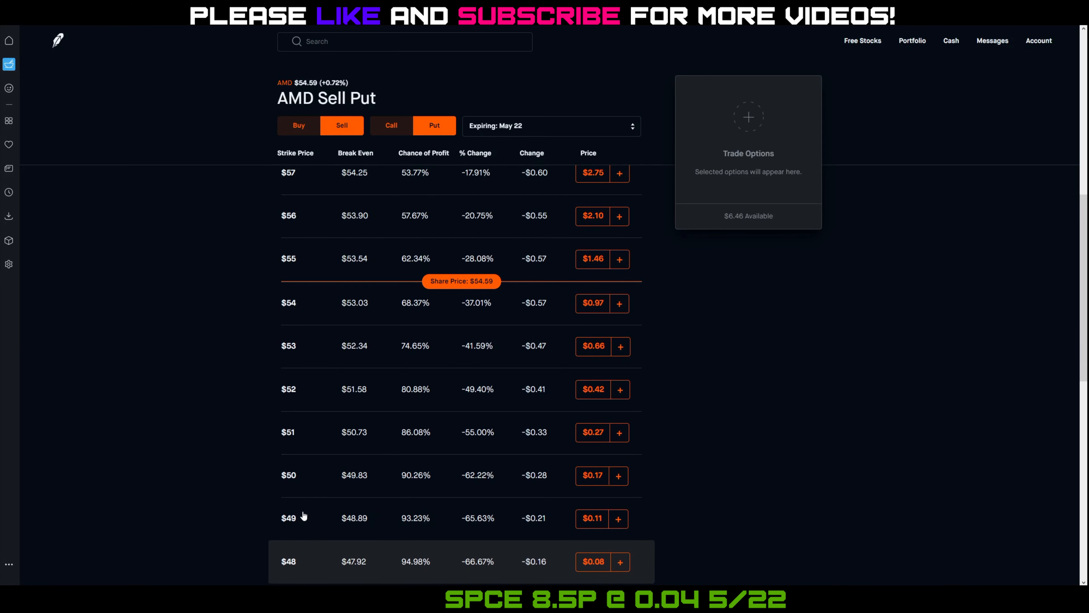
mouse_move(471, 289)
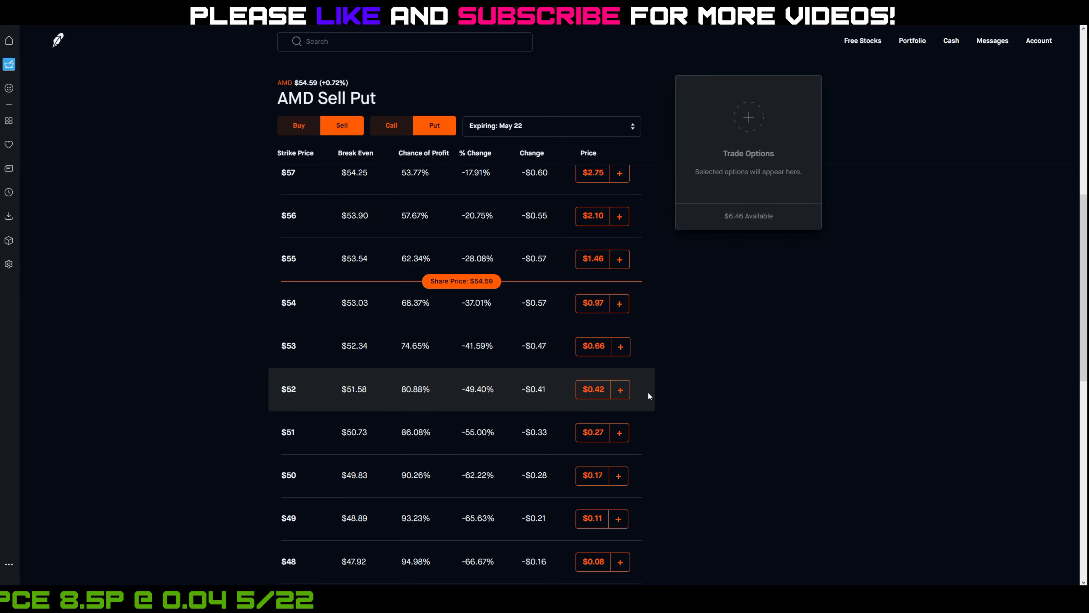
mouse_move(427, 429)
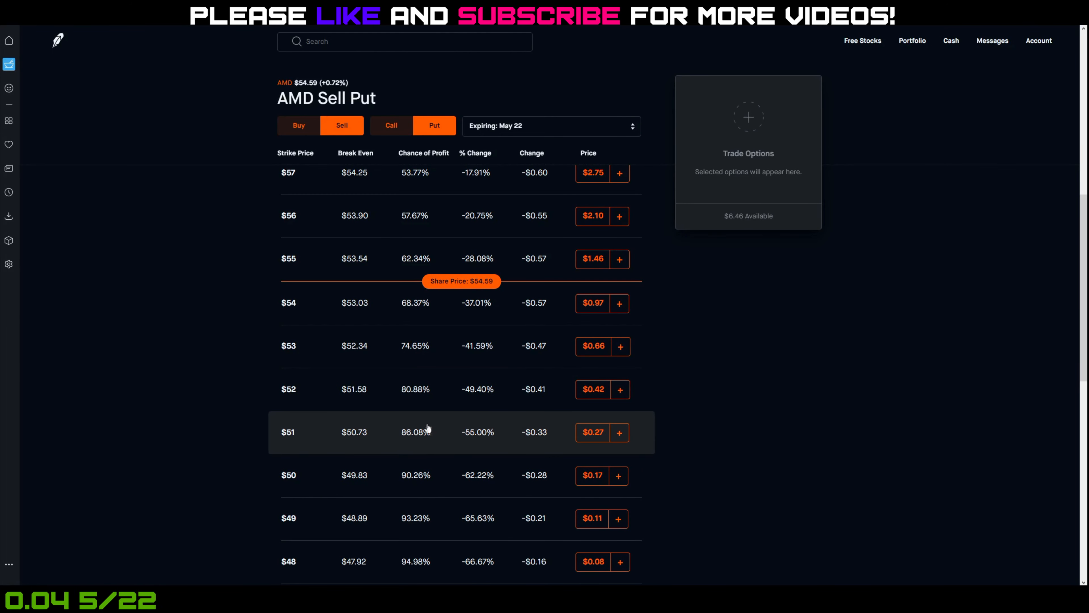
mouse_move(295, 399)
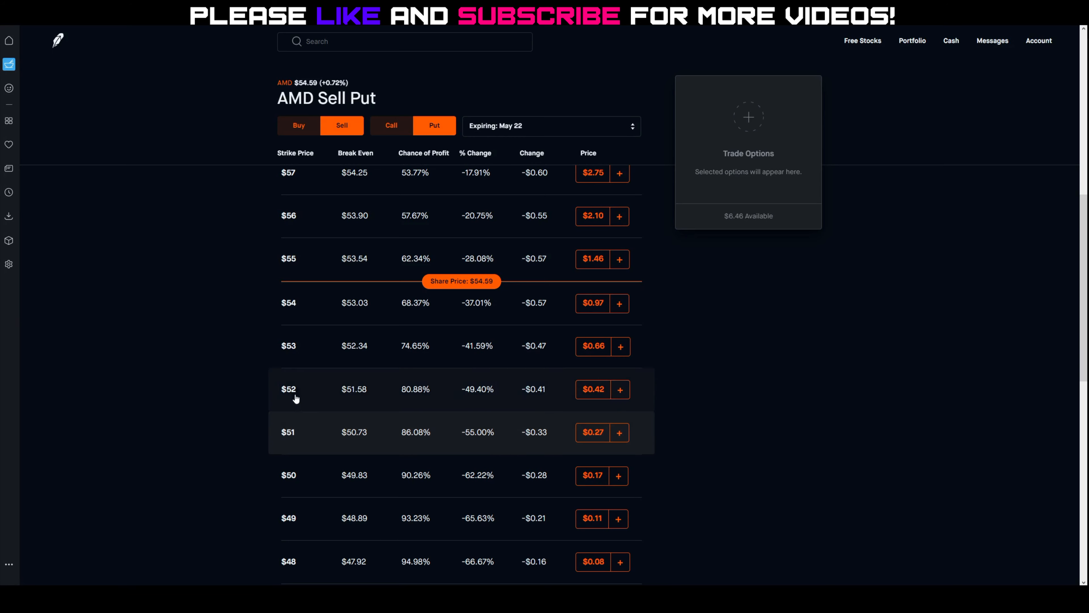
mouse_move(307, 438)
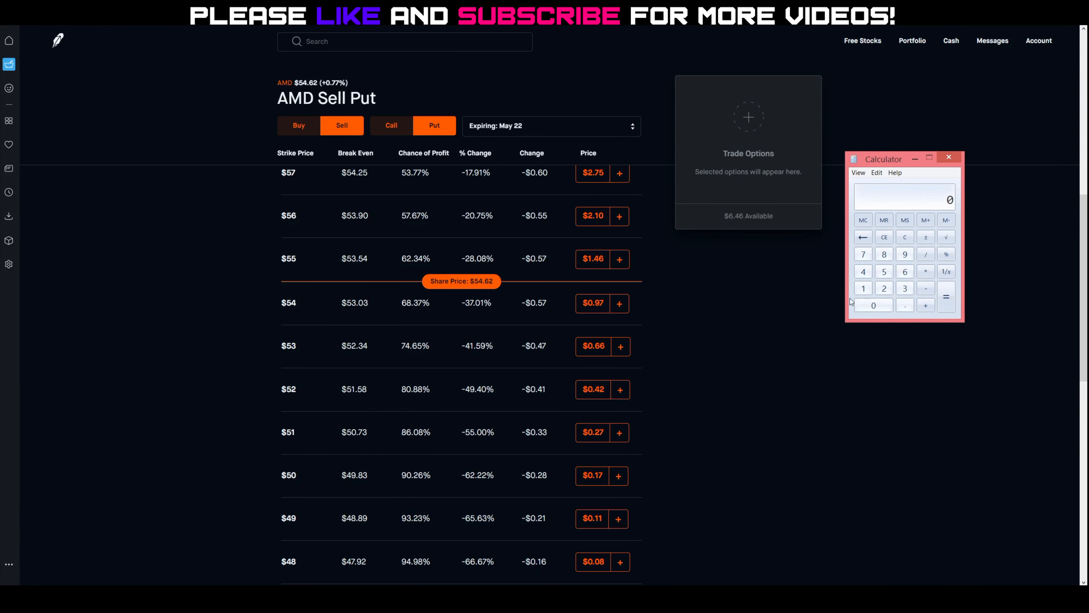
- Work out a ratio of about 0.529 beside the AMD put premiums, then dismiss the calculator
drag(882, 159, 735, 250)
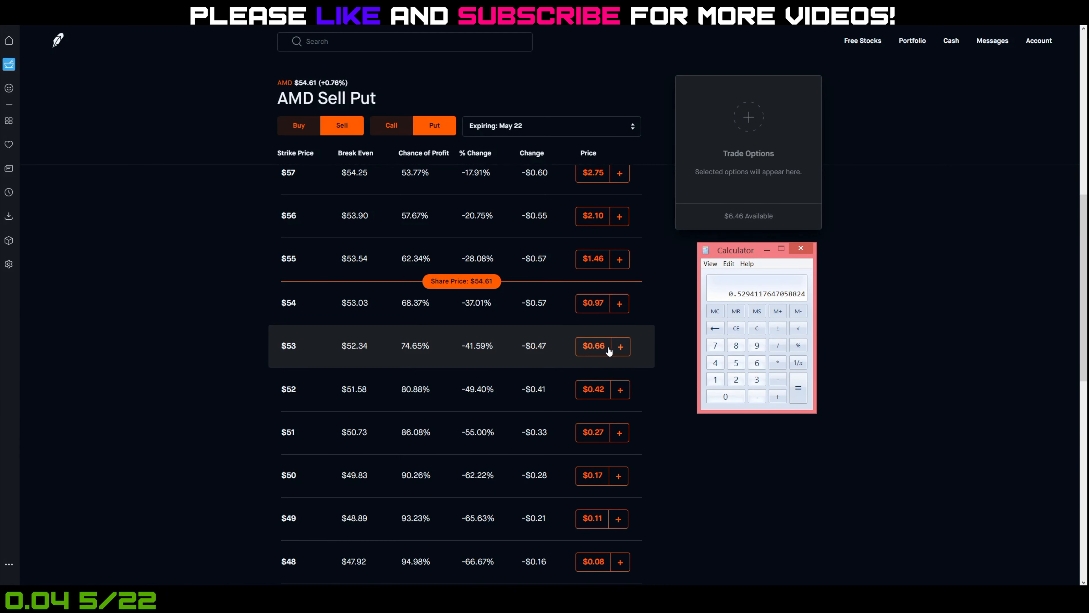
mouse_move(293, 437)
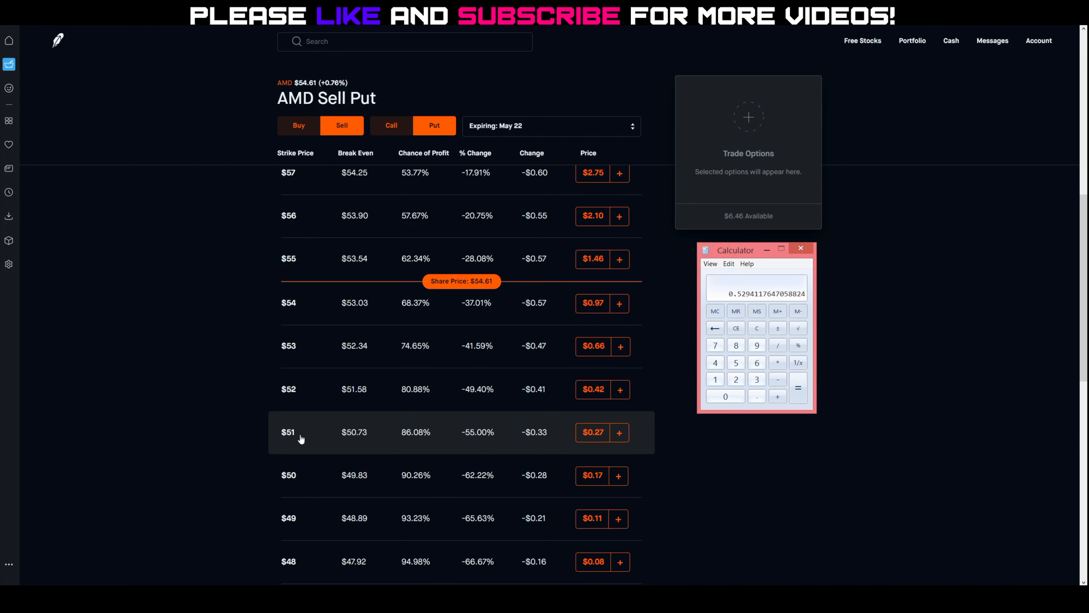
mouse_move(304, 439)
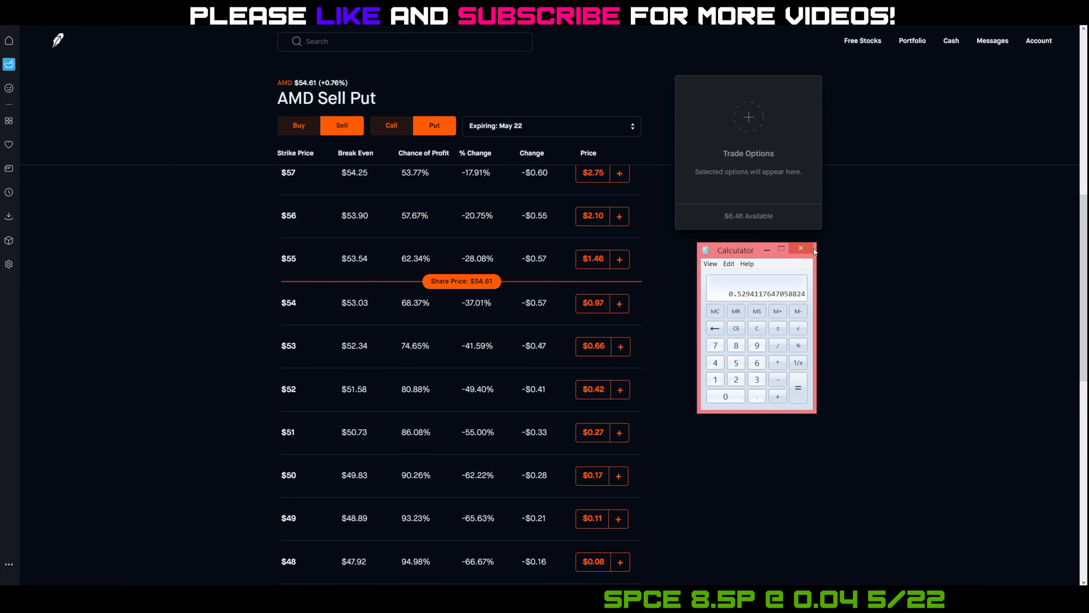
click(800, 248)
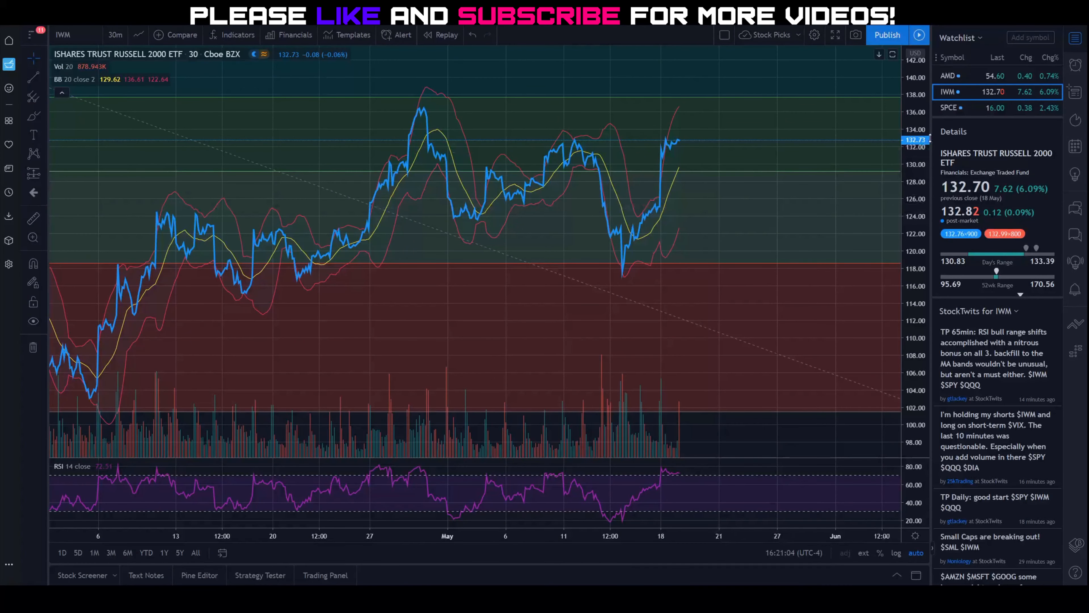
- Load the 30-minute Advanced Micro Devices chart from the watchlist
click(948, 75)
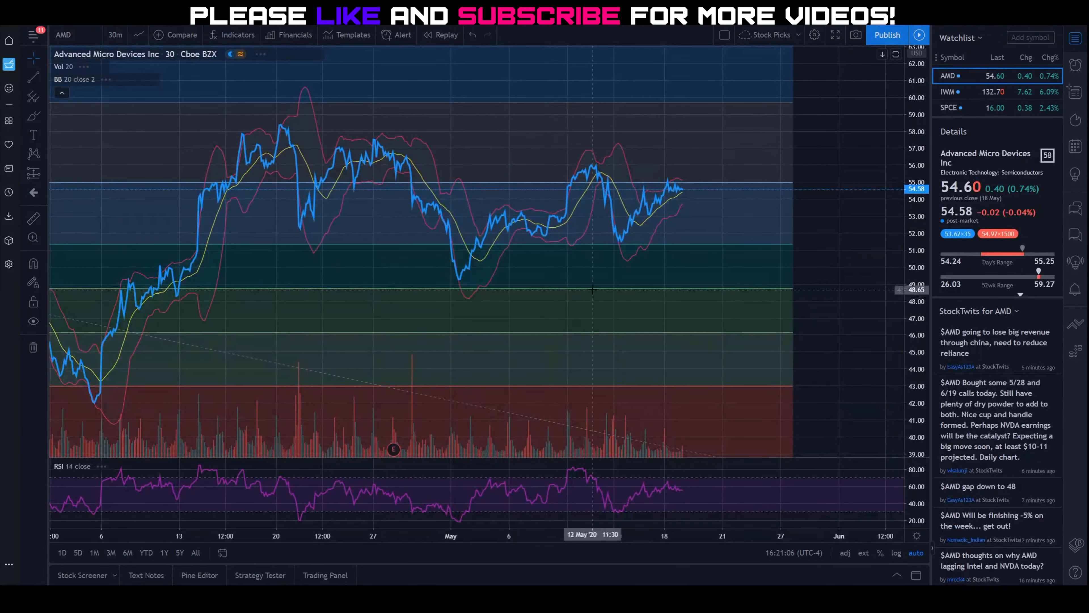
mouse_move(715, 253)
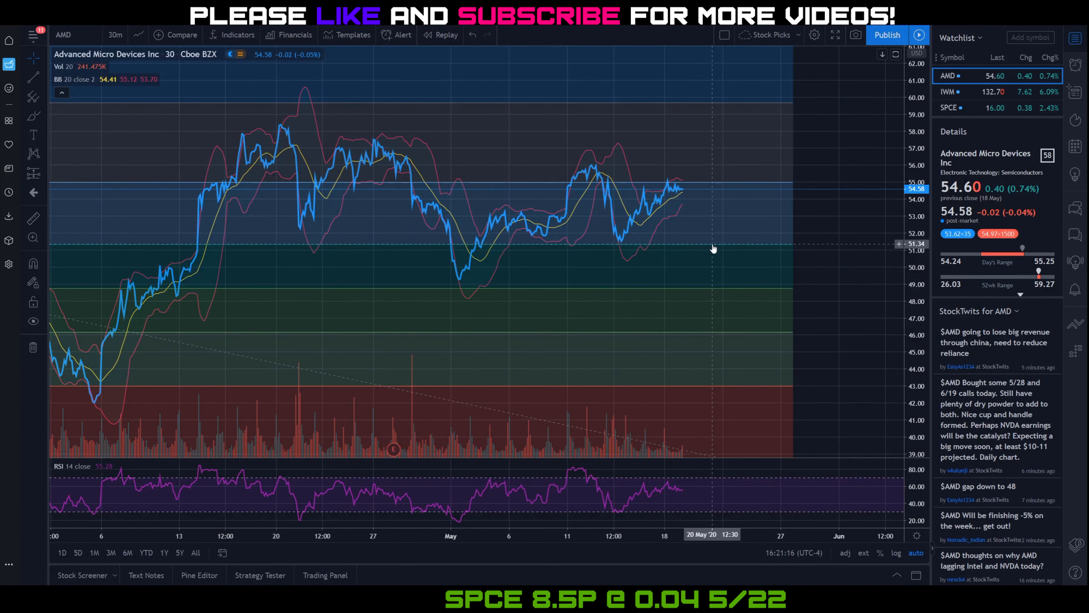
mouse_move(719, 186)
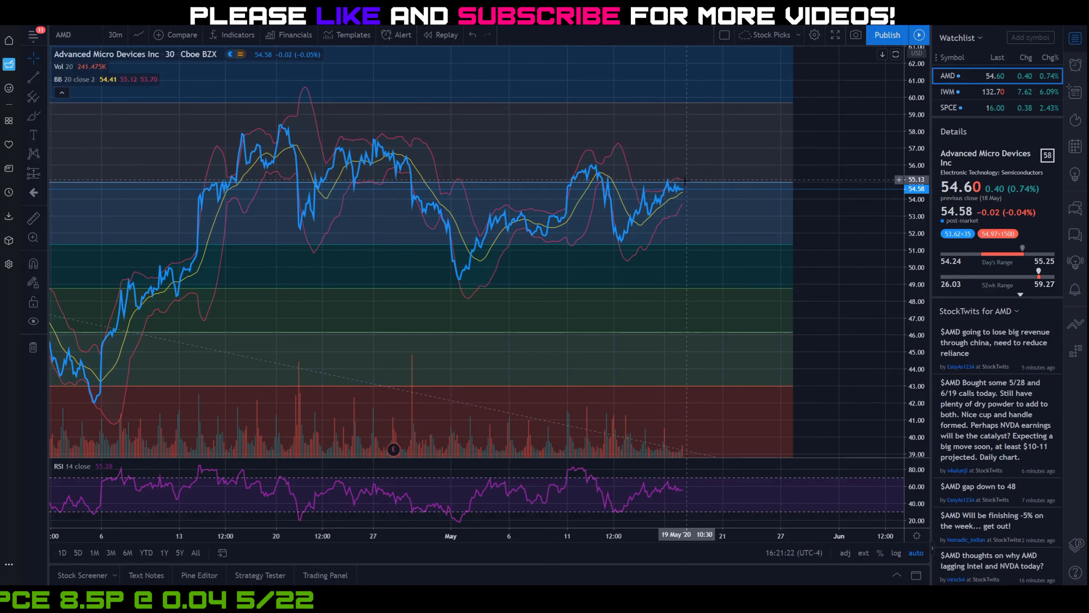
mouse_move(709, 189)
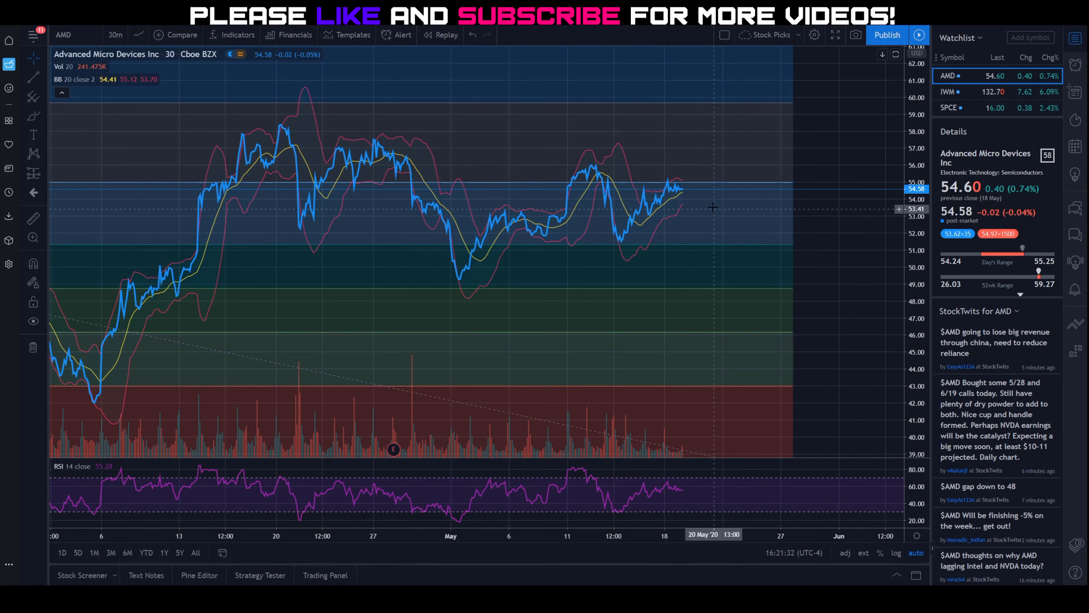
mouse_move(698, 168)
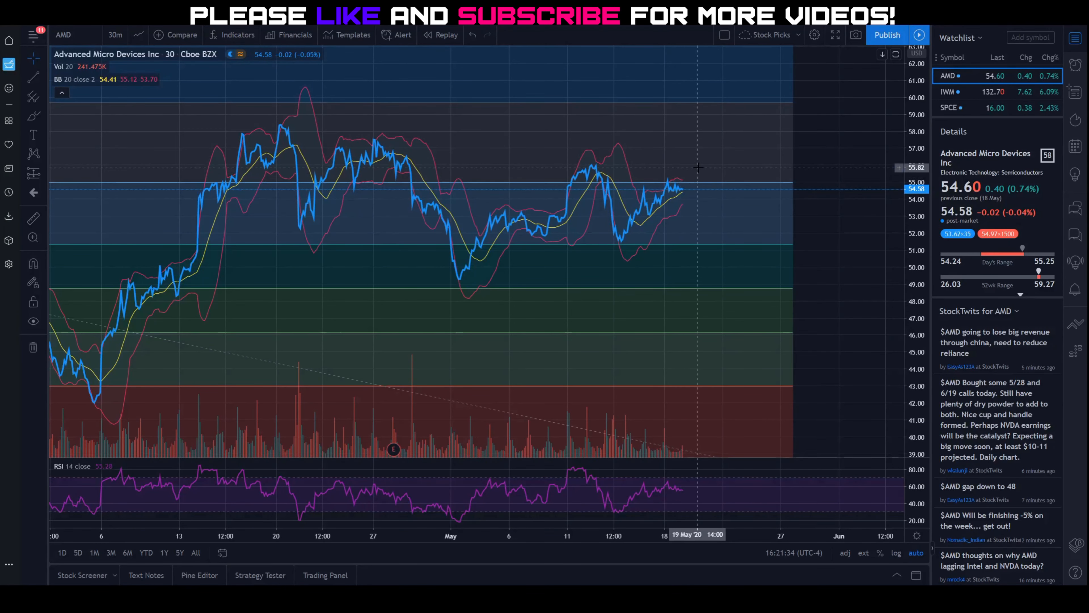
mouse_move(690, 249)
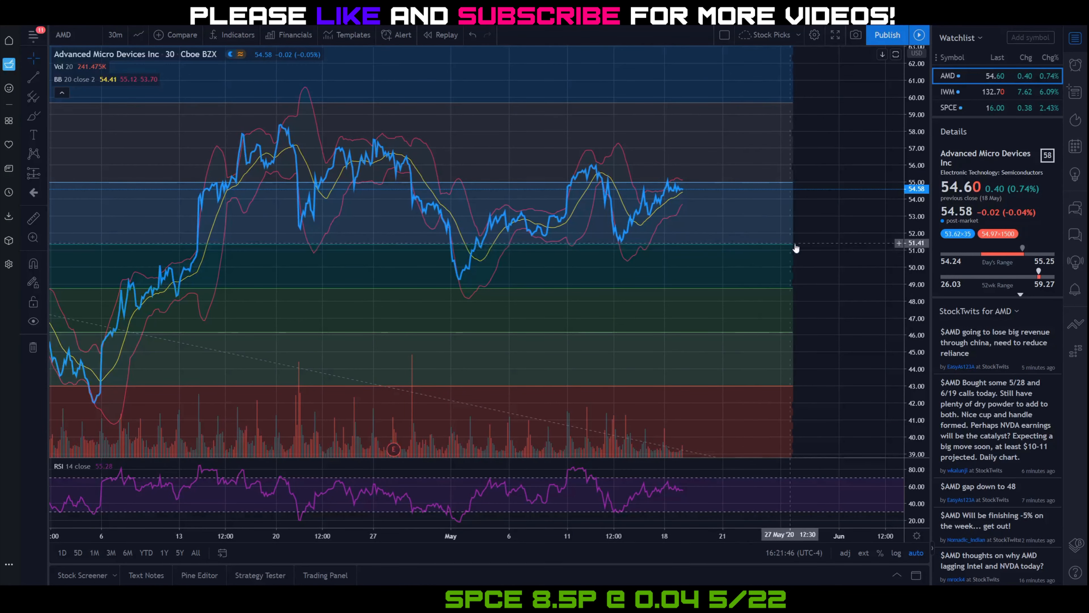
mouse_move(795, 247)
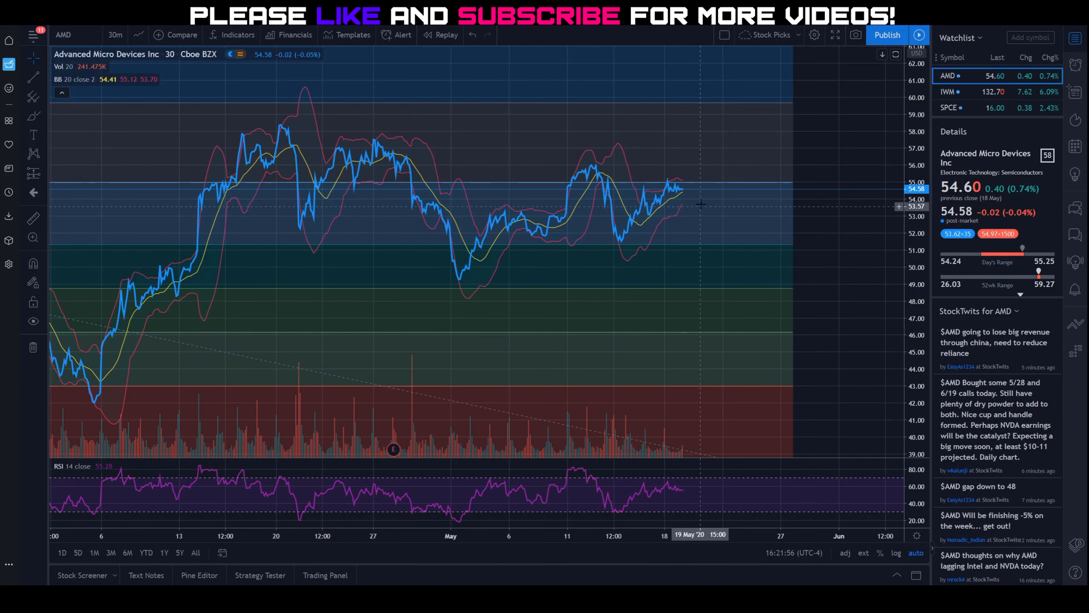
mouse_move(716, 248)
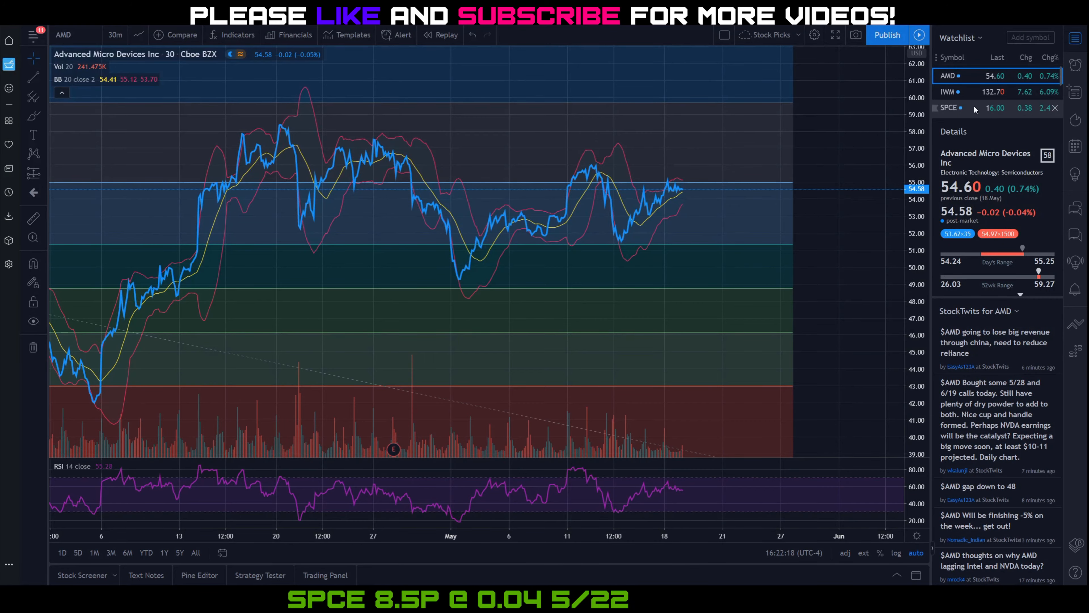
- Load the 30-minute Virgin Galactic (SPCE) chart trading near 16
click(949, 107)
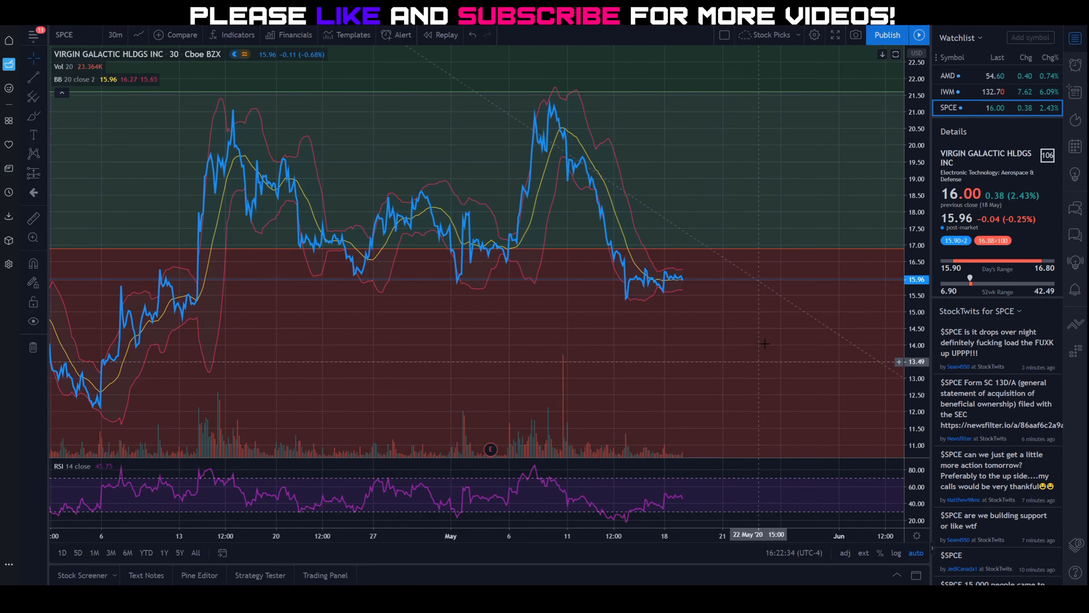
mouse_move(691, 430)
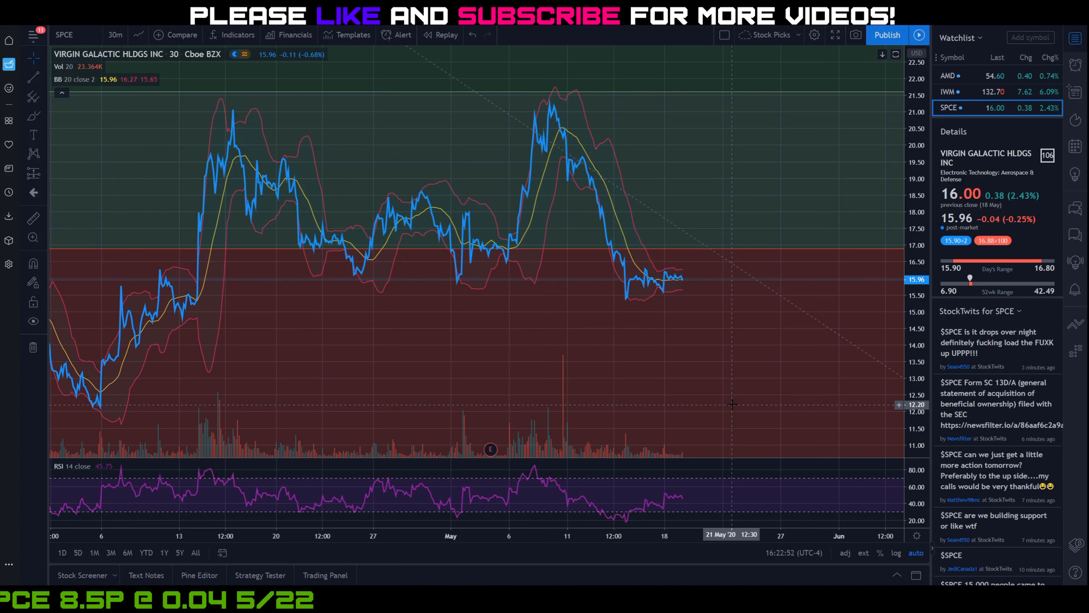
mouse_move(746, 408)
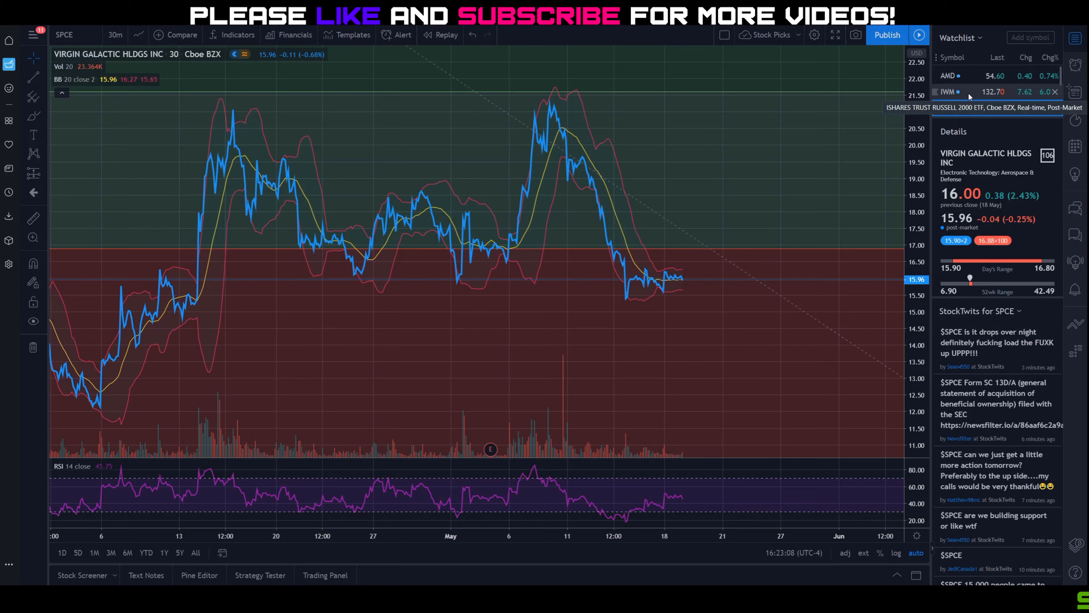
- Load the IWM 30-minute chart near 132.70 for review
click(946, 91)
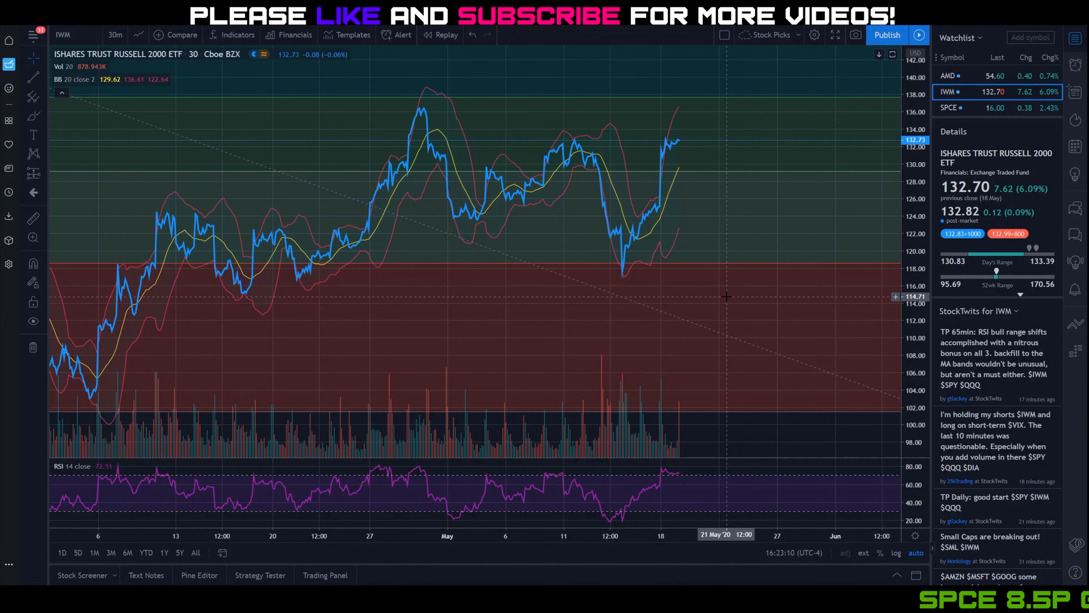
mouse_move(691, 214)
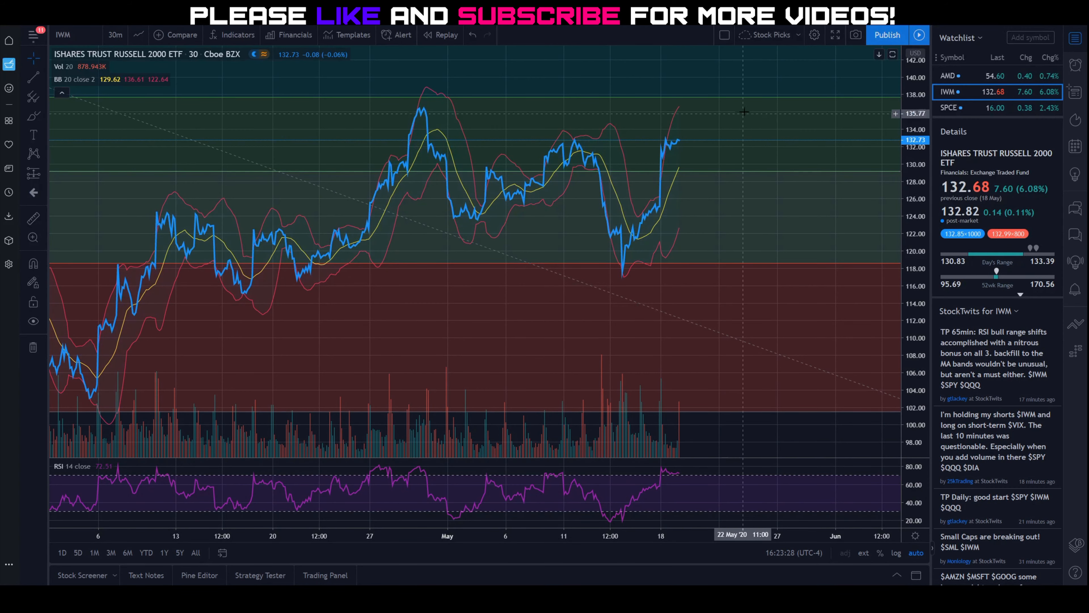
mouse_move(683, 130)
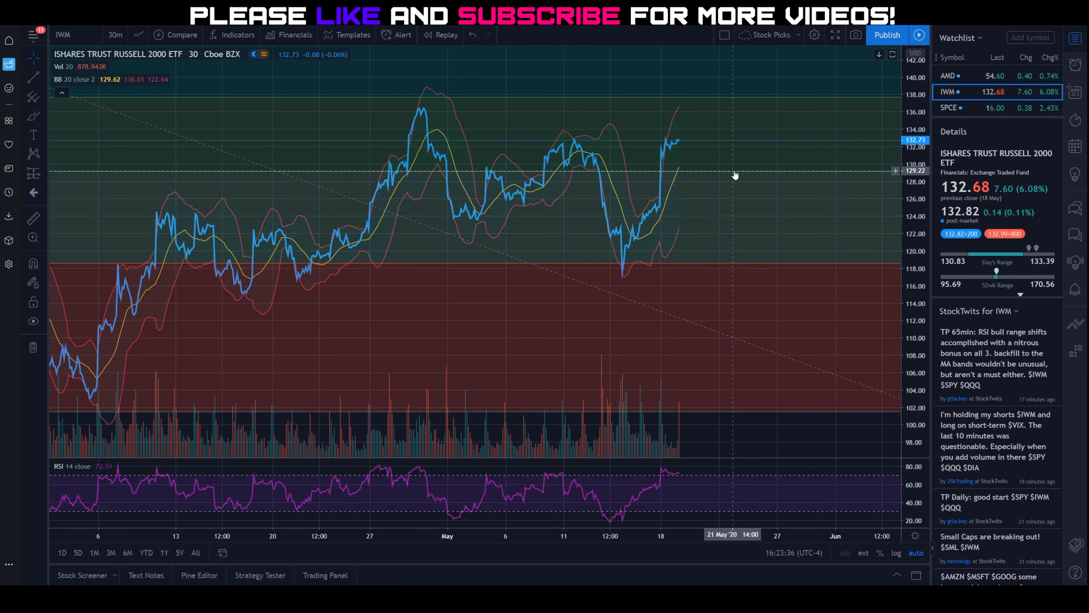
mouse_move(663, 202)
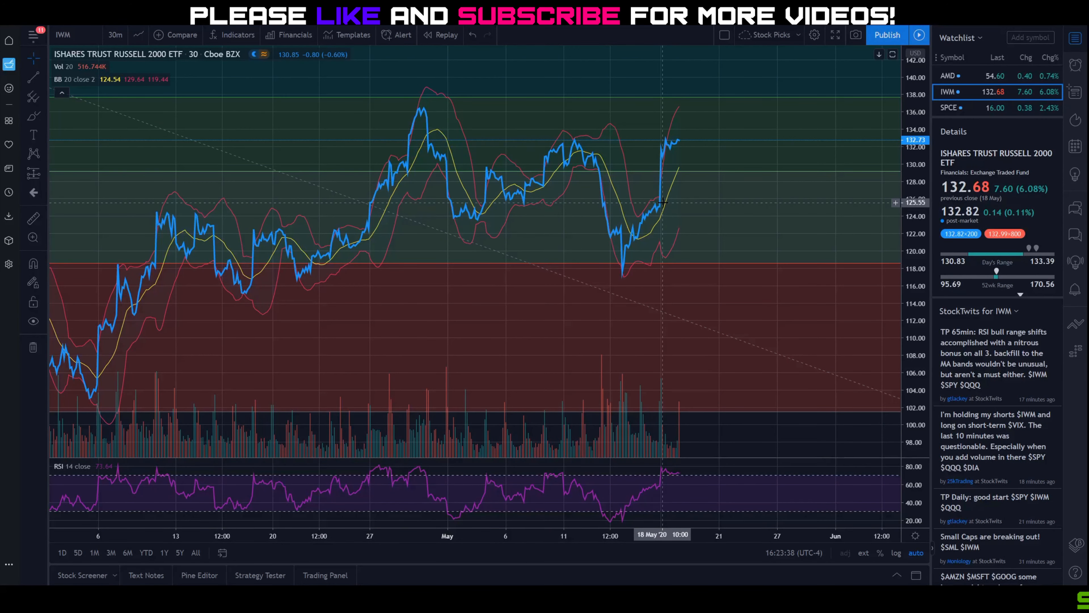
mouse_move(688, 176)
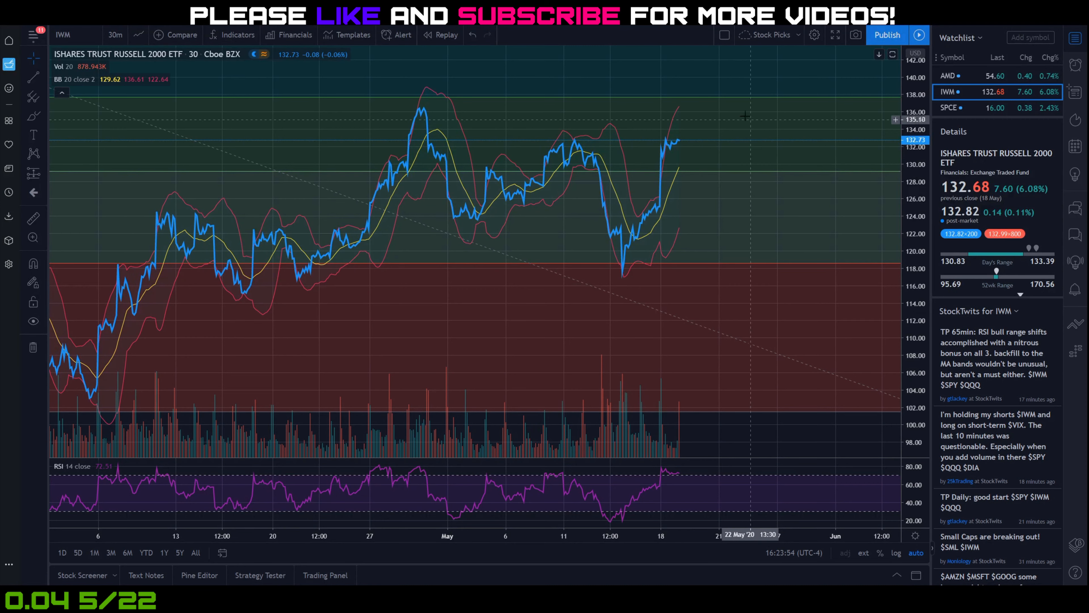
mouse_move(770, 135)
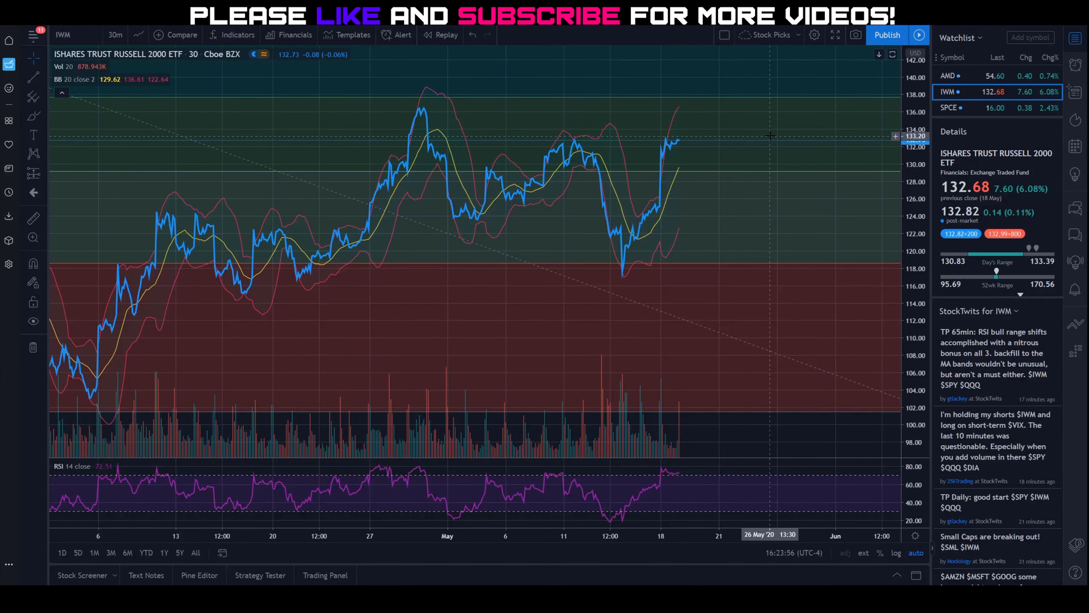
mouse_move(744, 176)
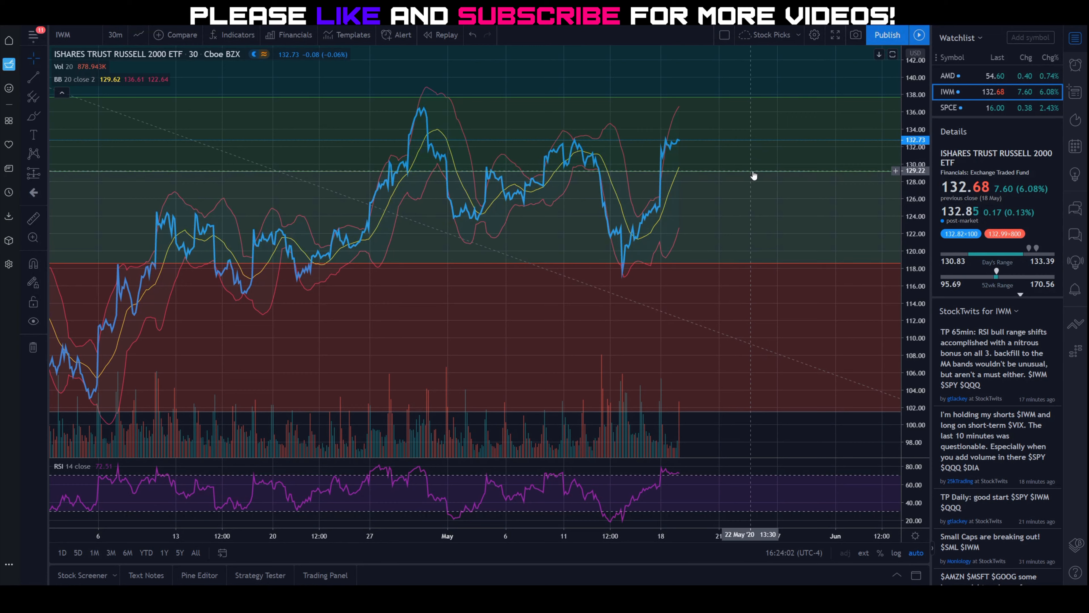
mouse_move(749, 191)
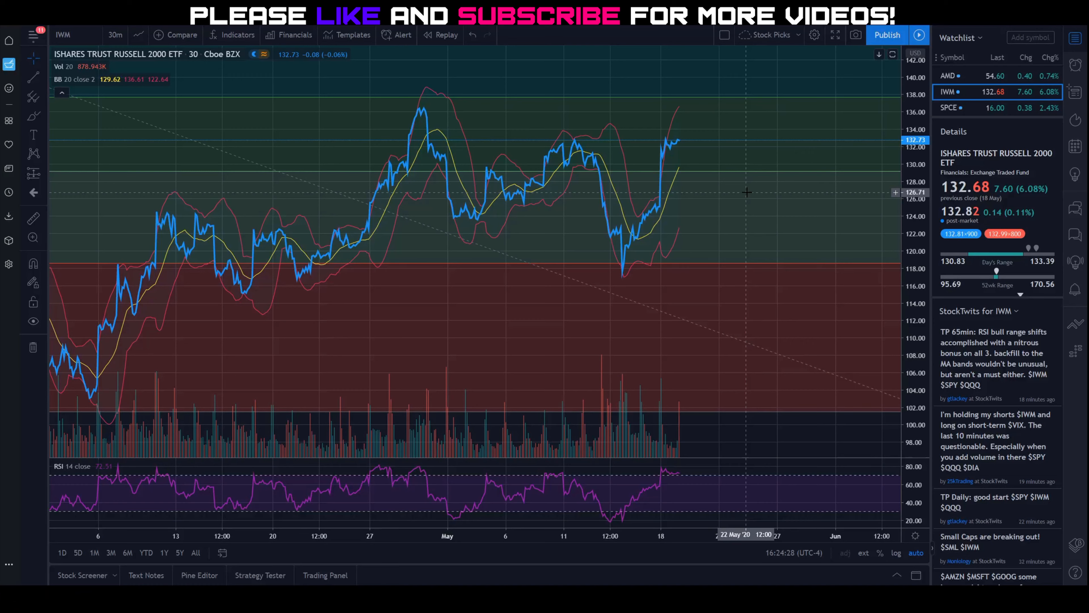
mouse_move(759, 213)
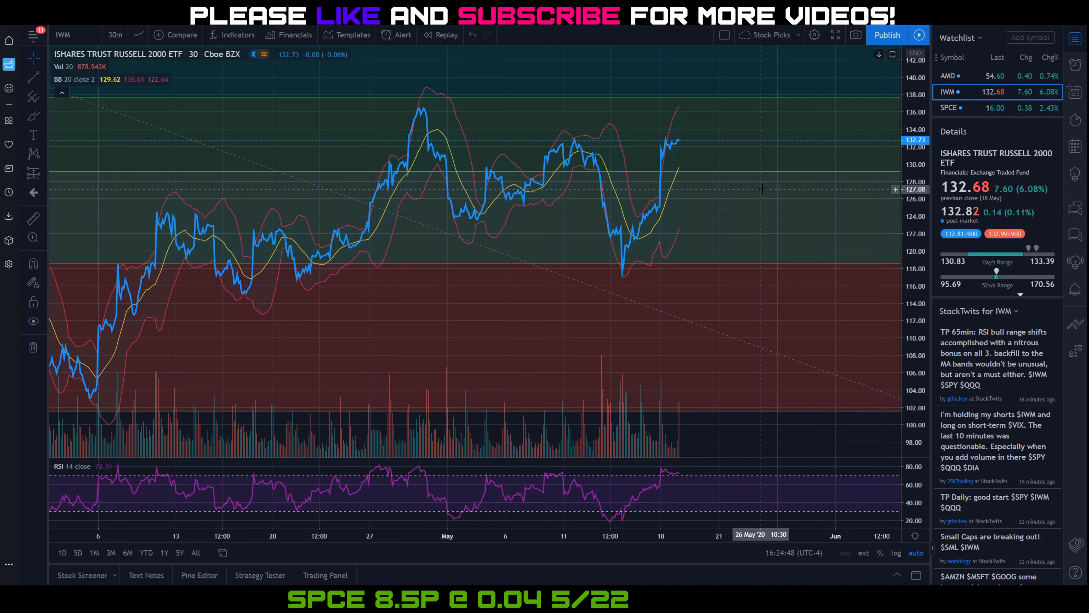
mouse_move(761, 184)
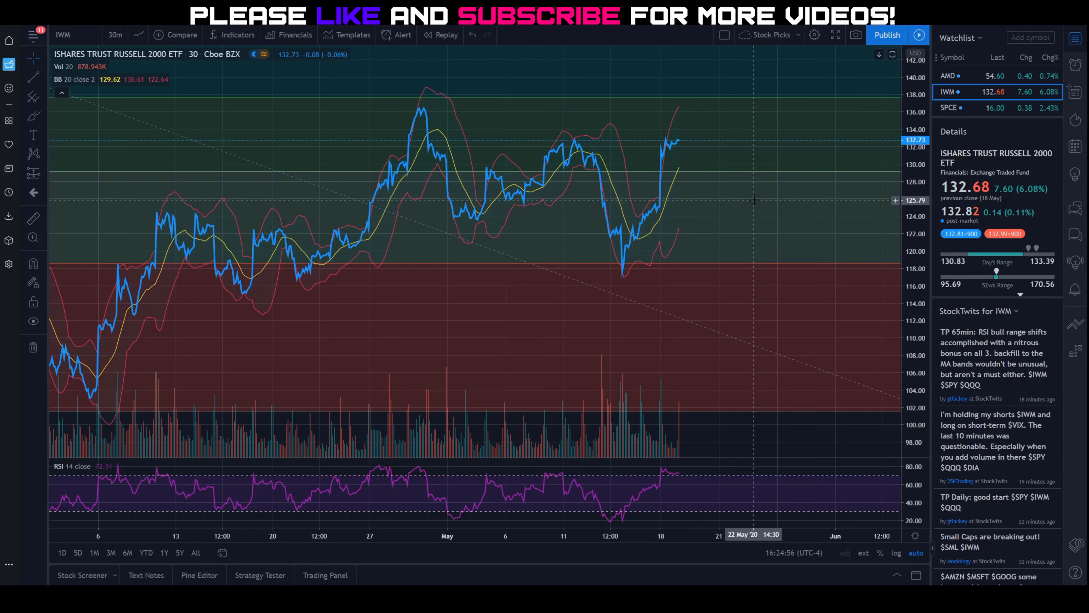
mouse_move(749, 175)
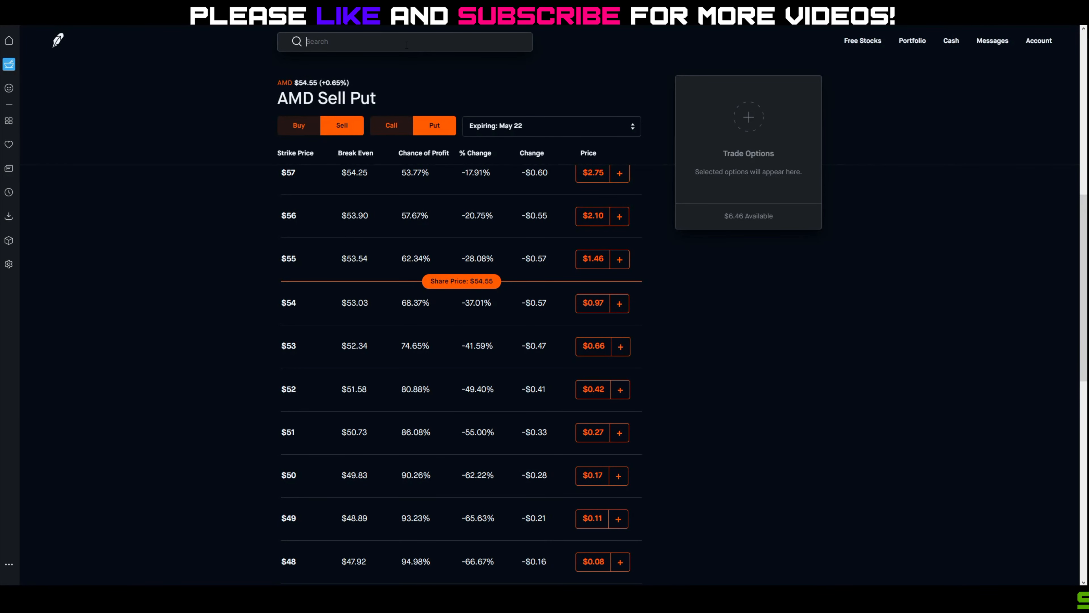
- Bring up the IWM May 22 sell-put chain, strikes $130 down to $121
text(iwm)
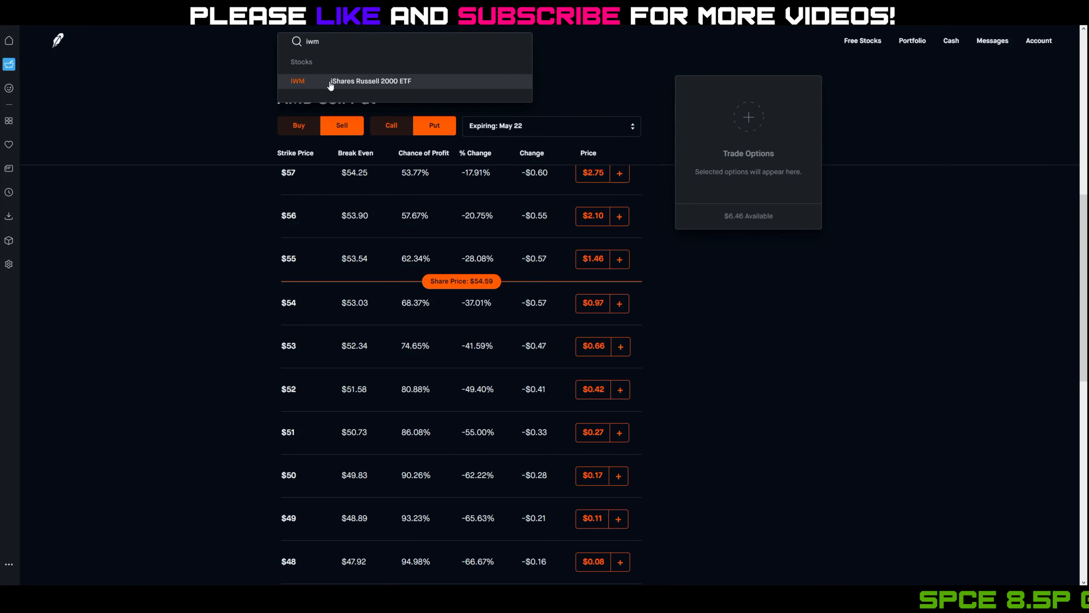
click(371, 81)
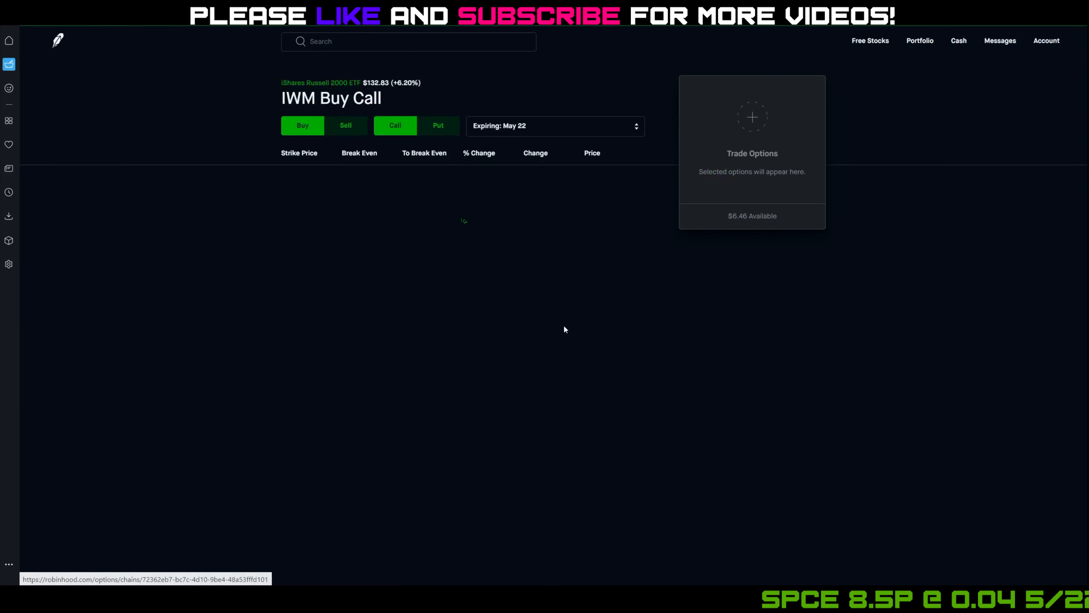
click(345, 126)
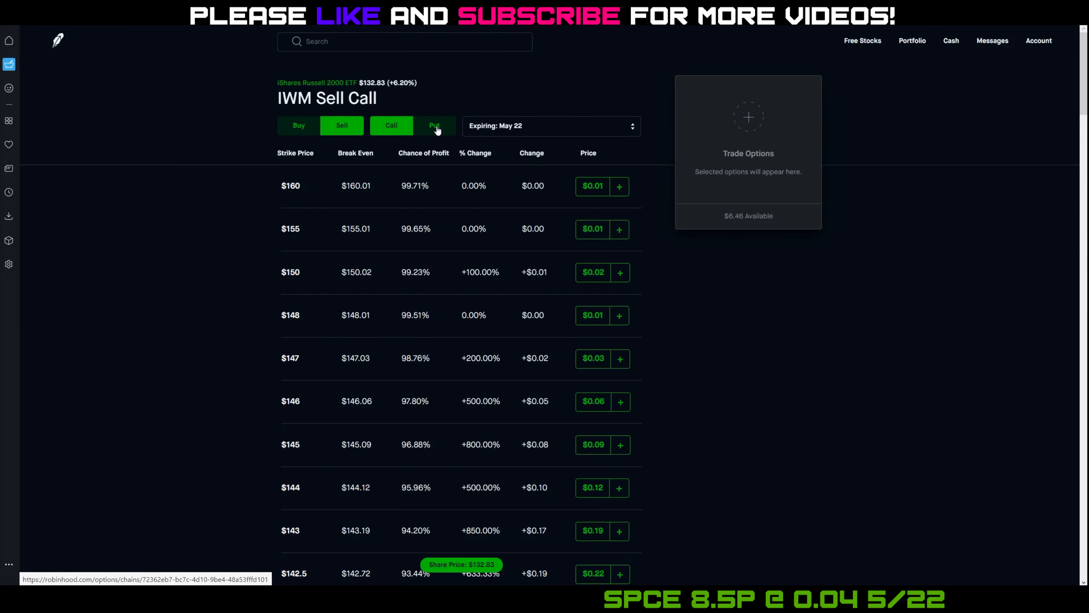
click(434, 126)
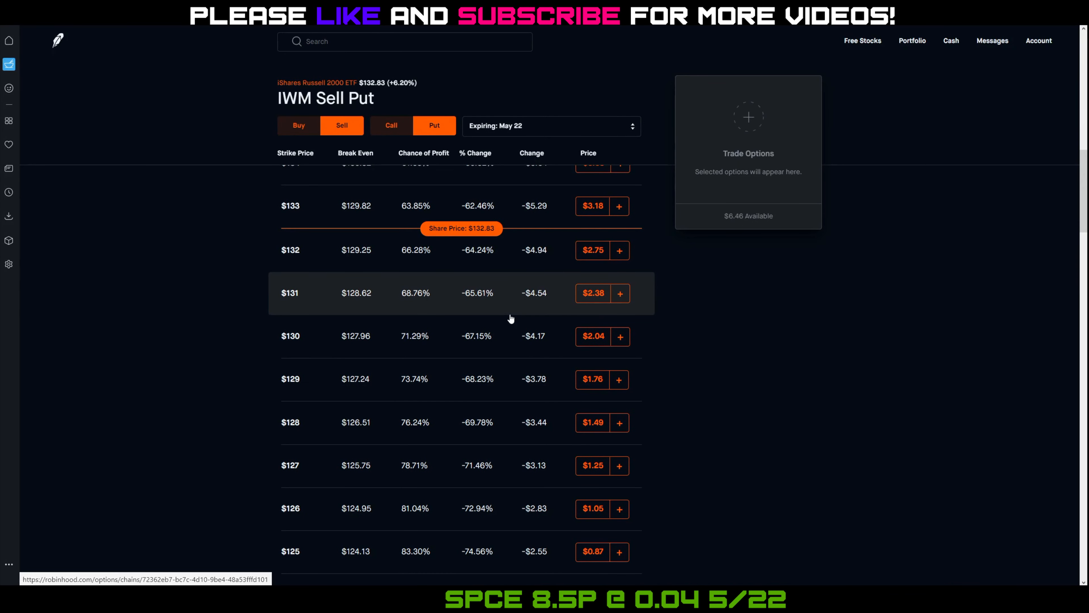
scroll(down, 3)
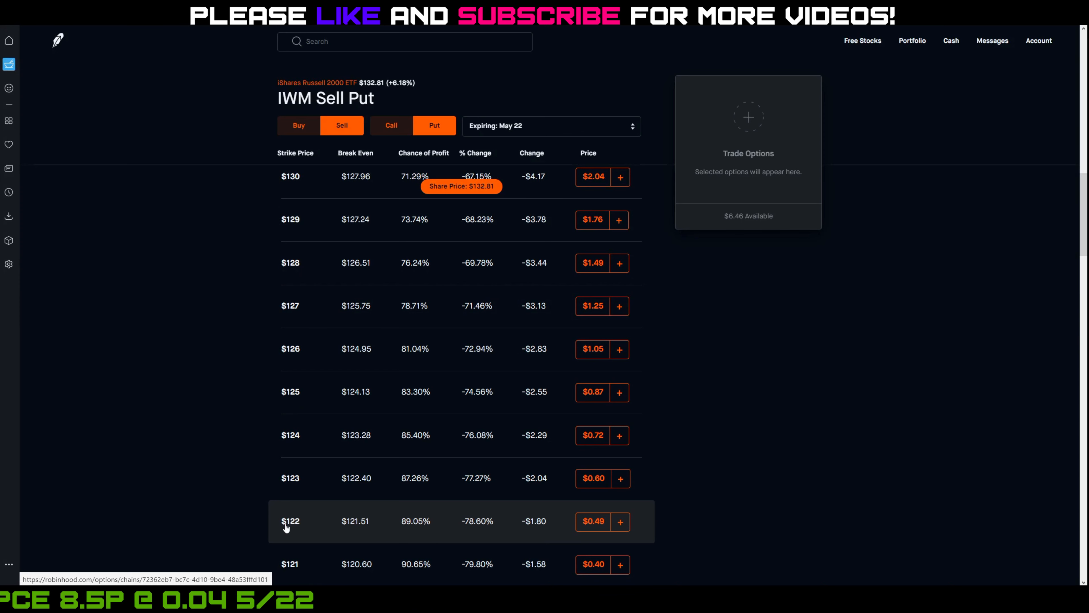
mouse_move(413, 529)
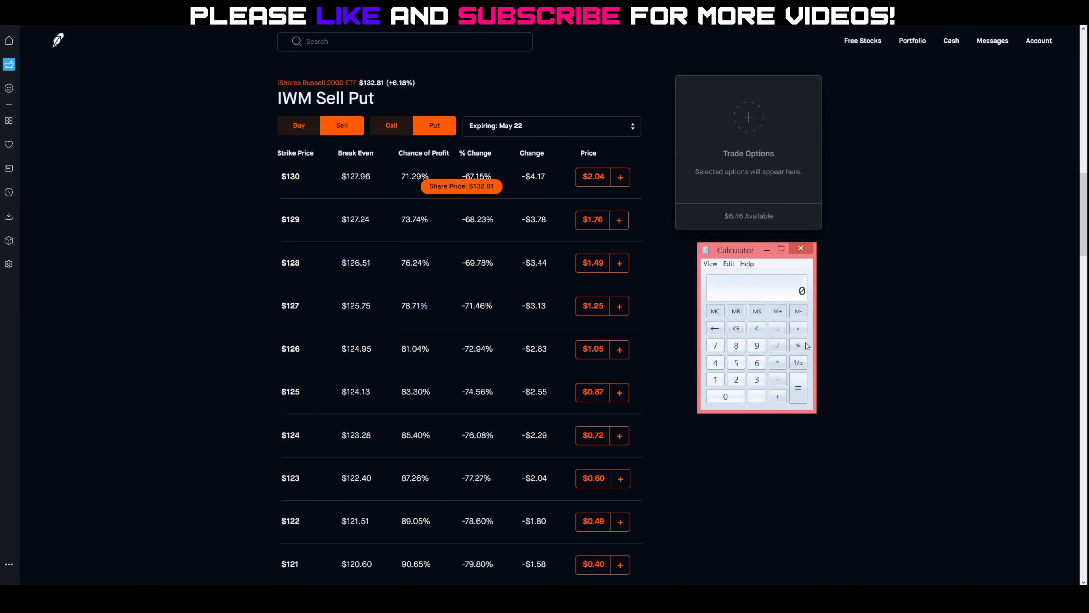
- Work out 49 / 122 ≈ 0.4016 (about 0.40% return) in Calculator, then close it
click(756, 346)
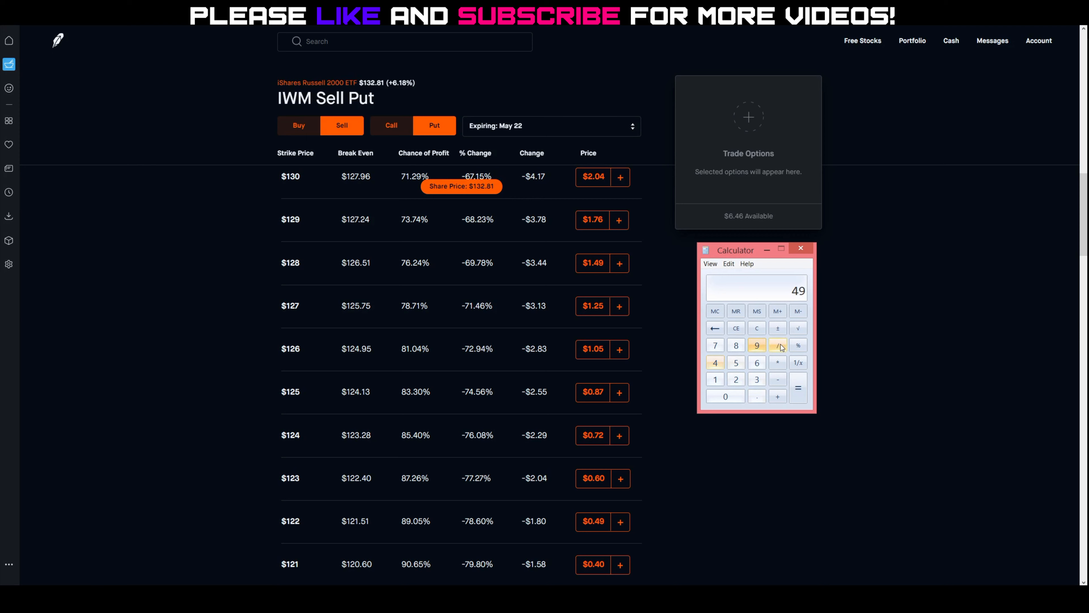
click(777, 346)
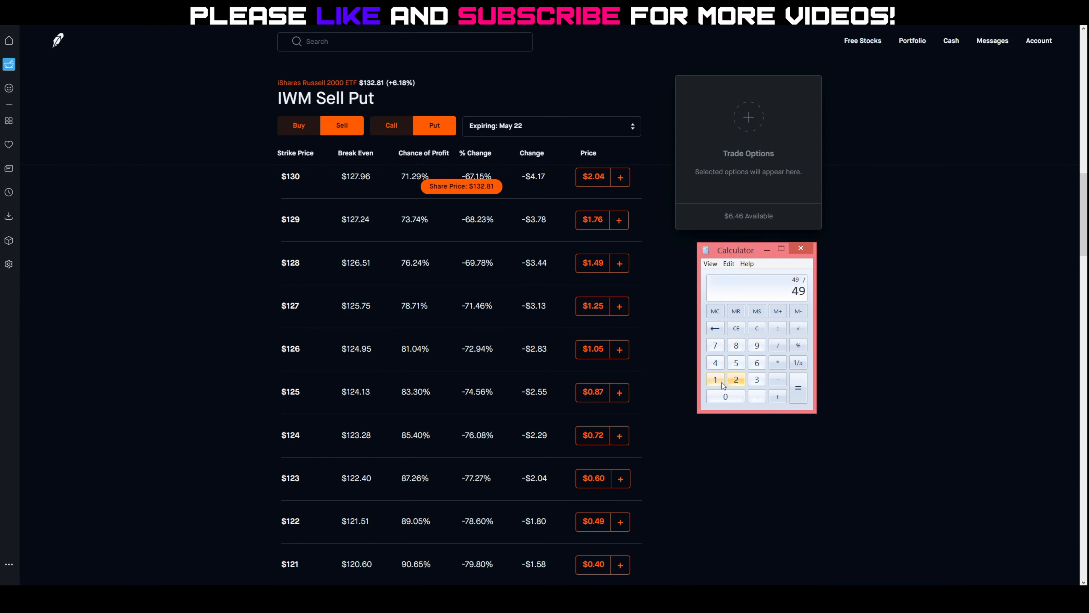
click(725, 396)
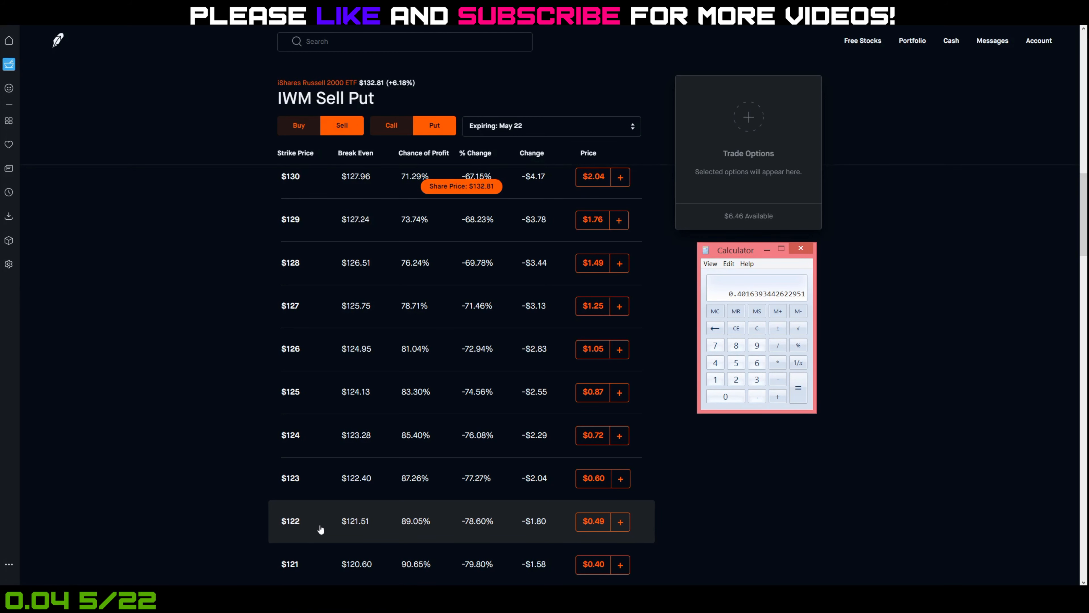
mouse_move(374, 529)
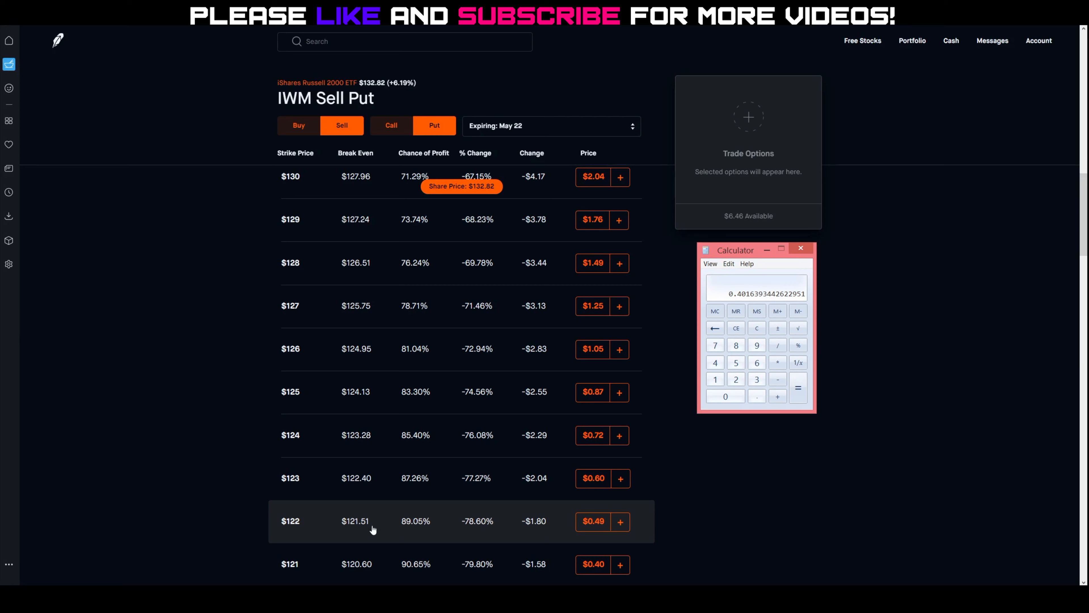
mouse_move(667, 506)
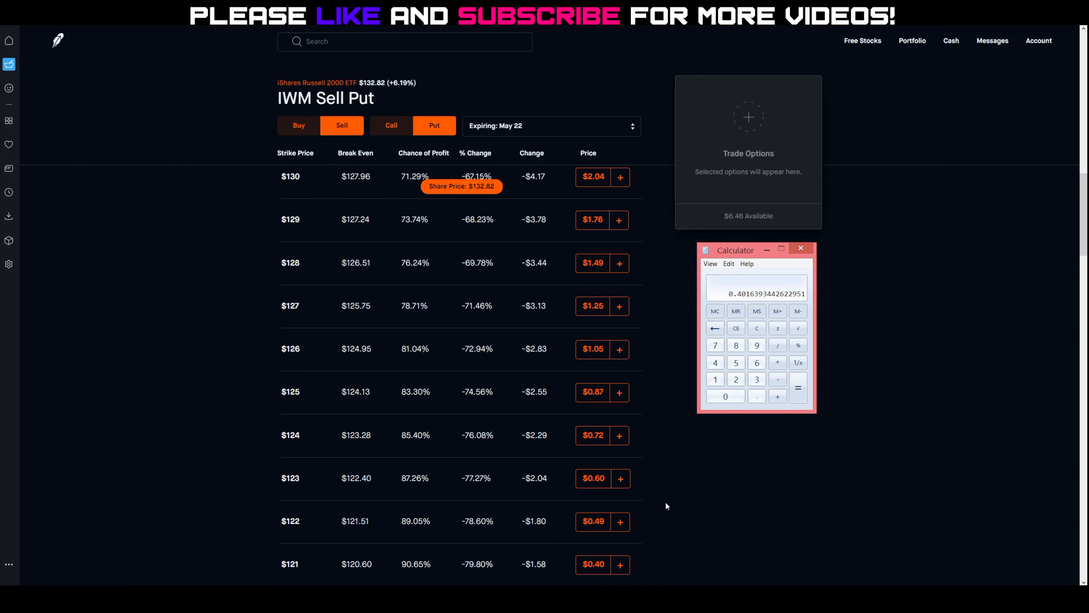
mouse_move(662, 506)
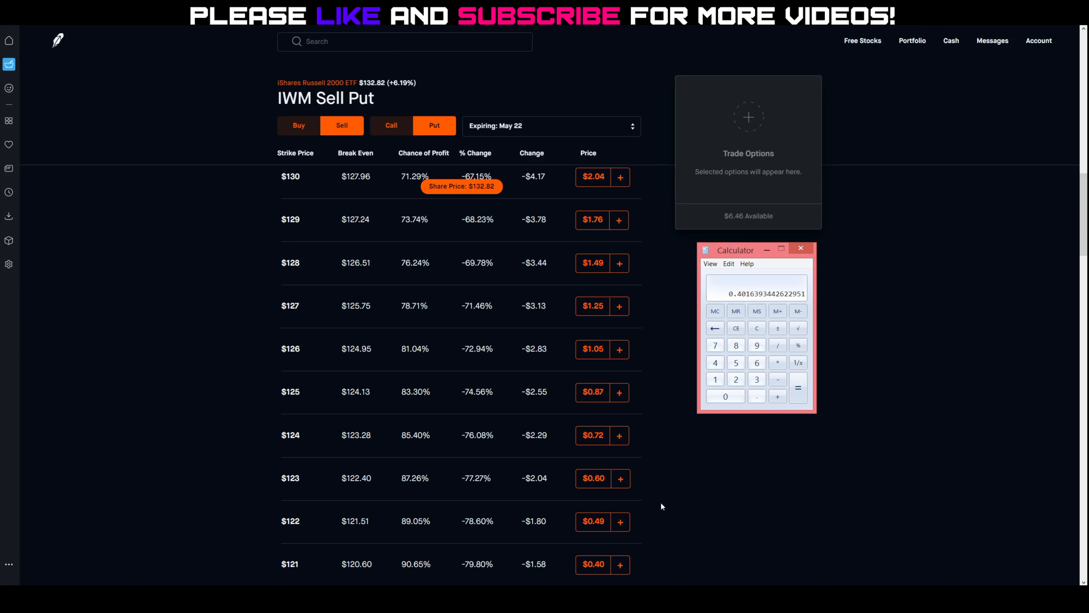
click(800, 248)
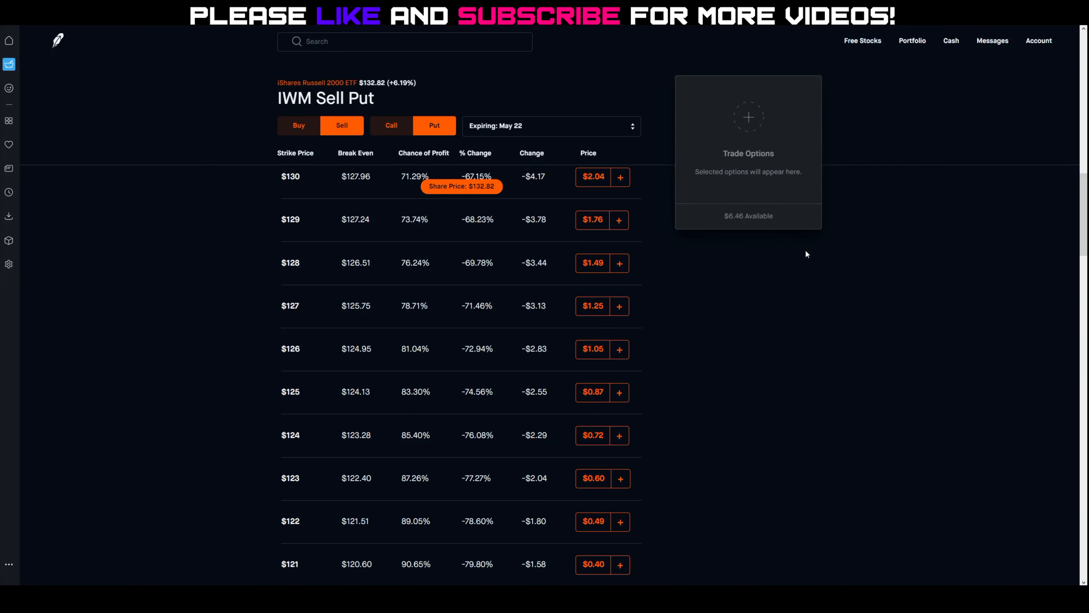